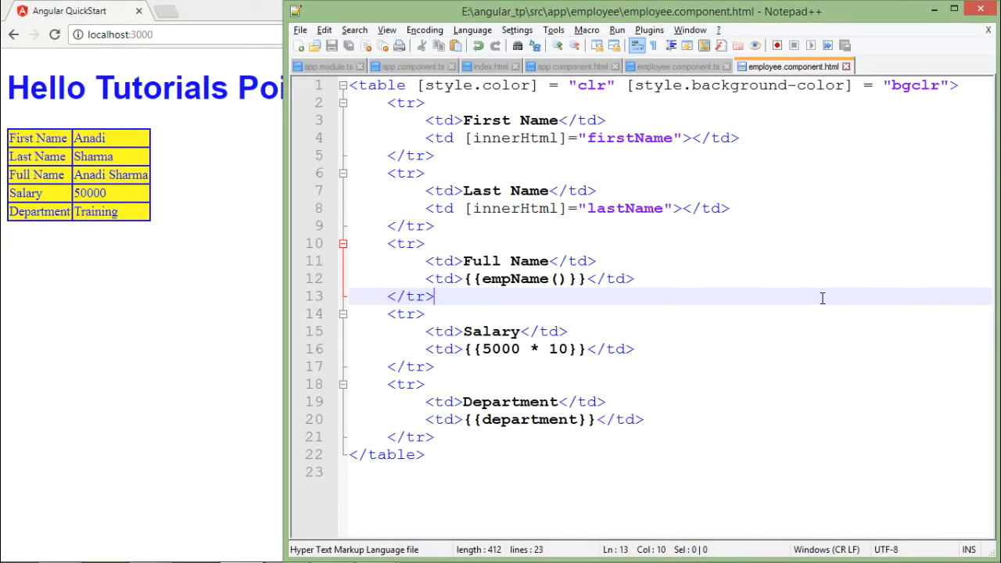
mouse_move(747, 295)
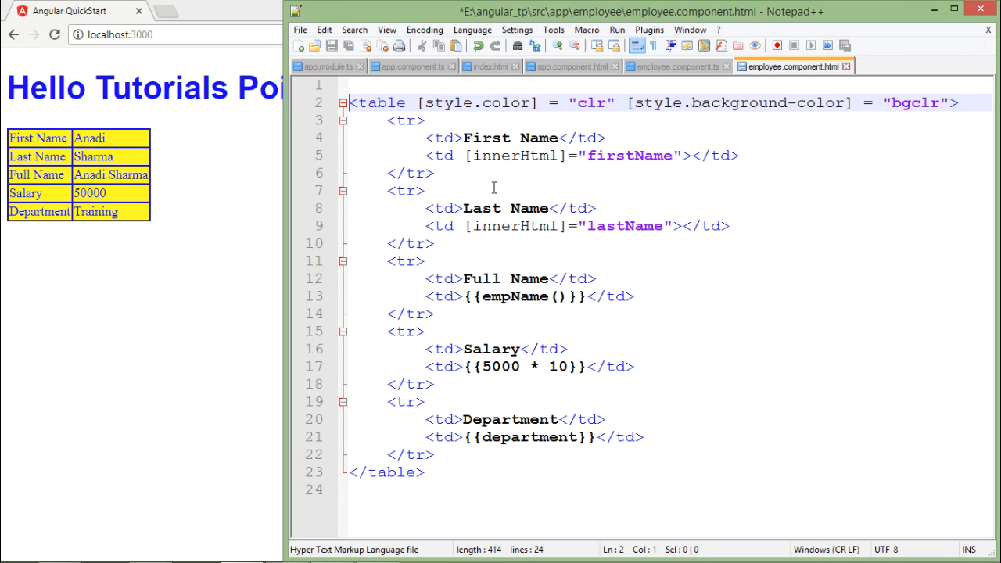
- Add a <button> reading Click Here and a <br /><br /> line above the employee table
text(<)
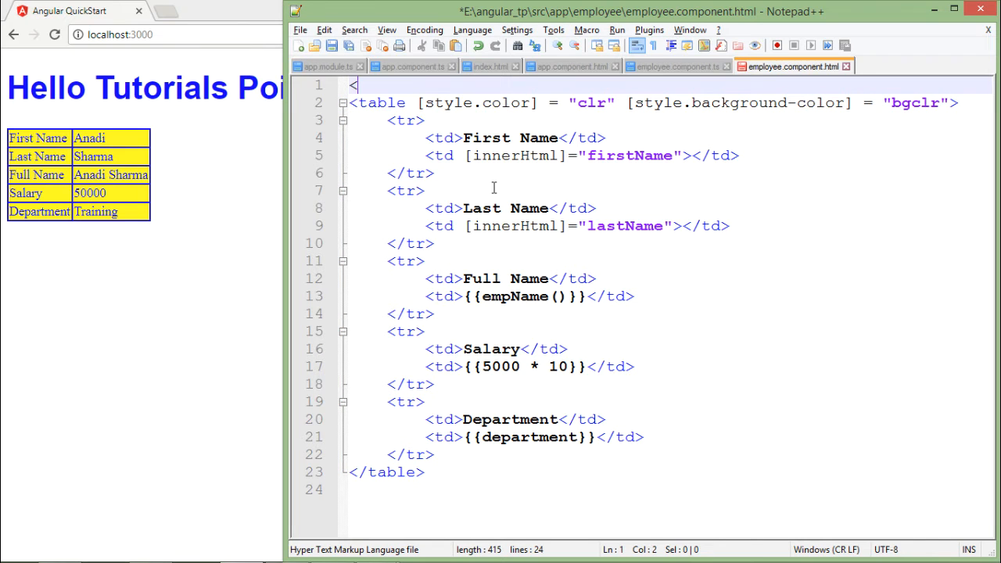
text(button>)
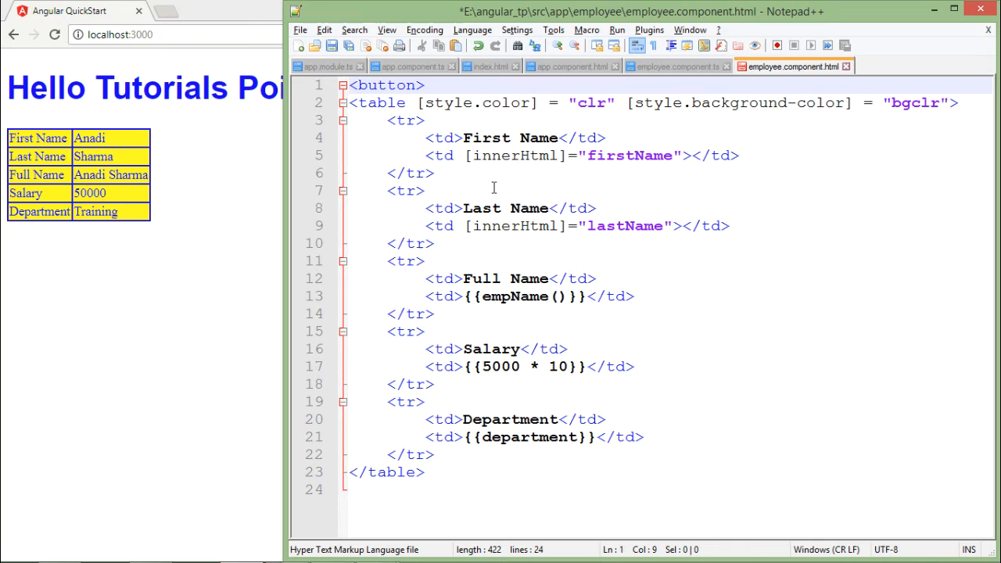
text(<button>)
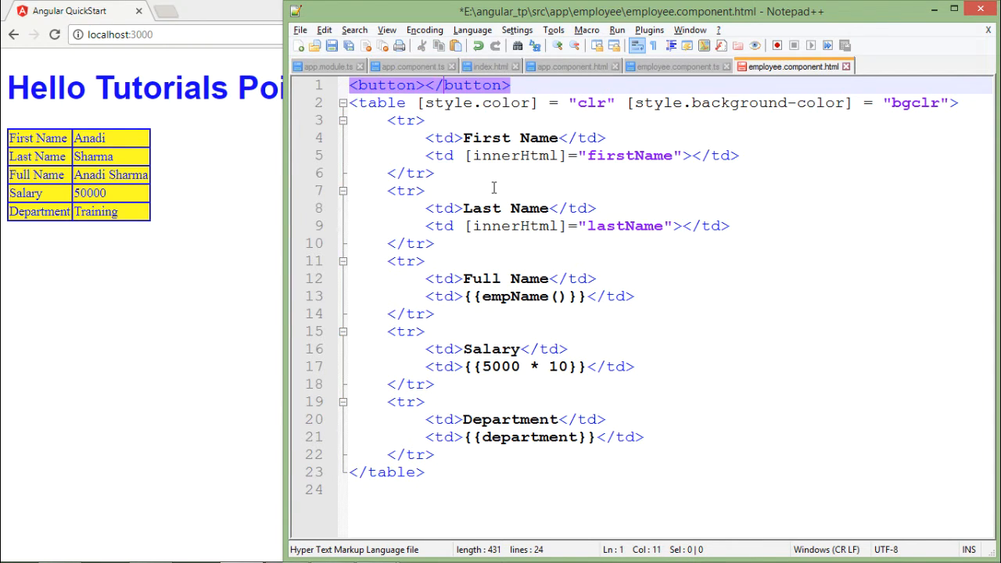
key(Enter)
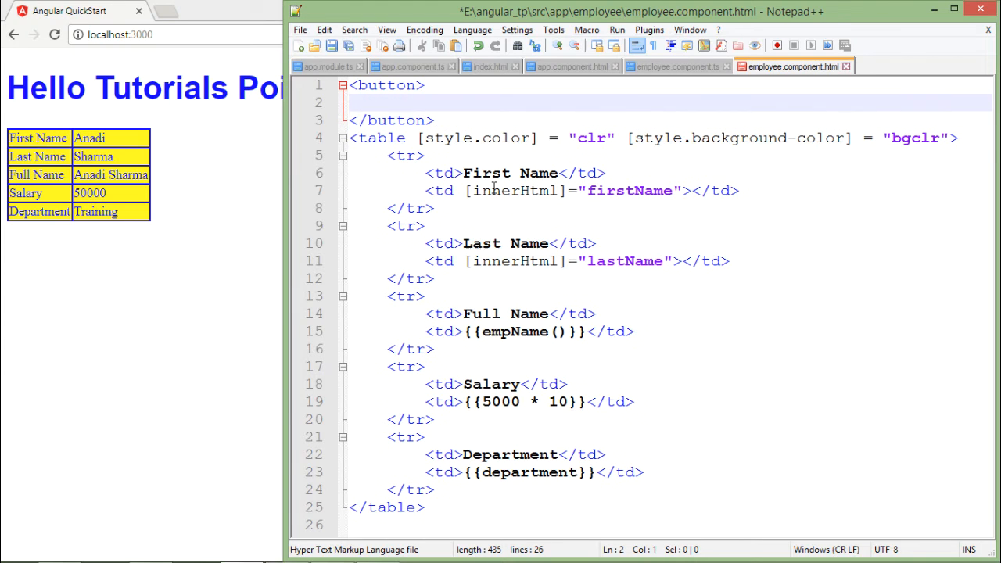
text(Click)
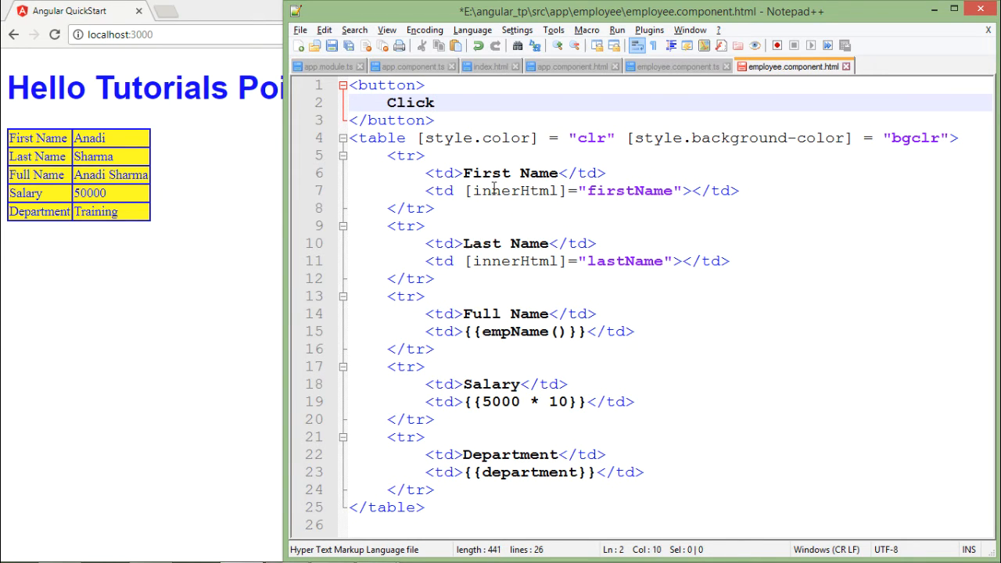
text(Here)
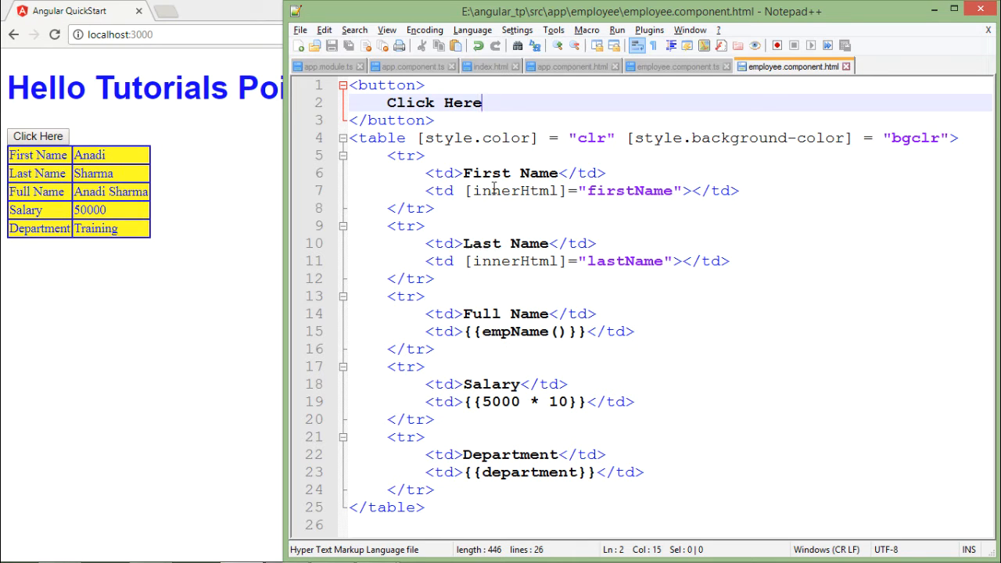
key(Enter)
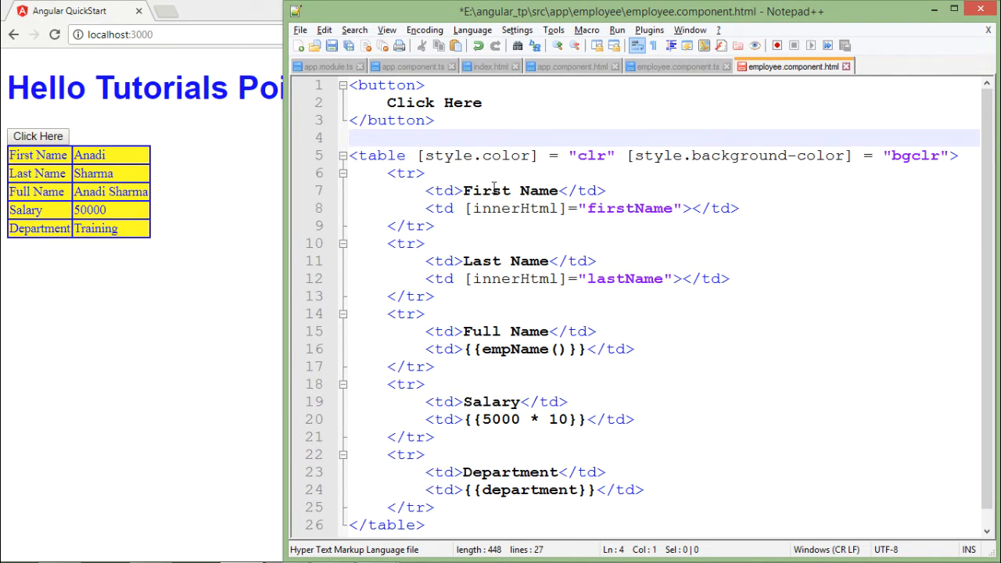
text(<br />)
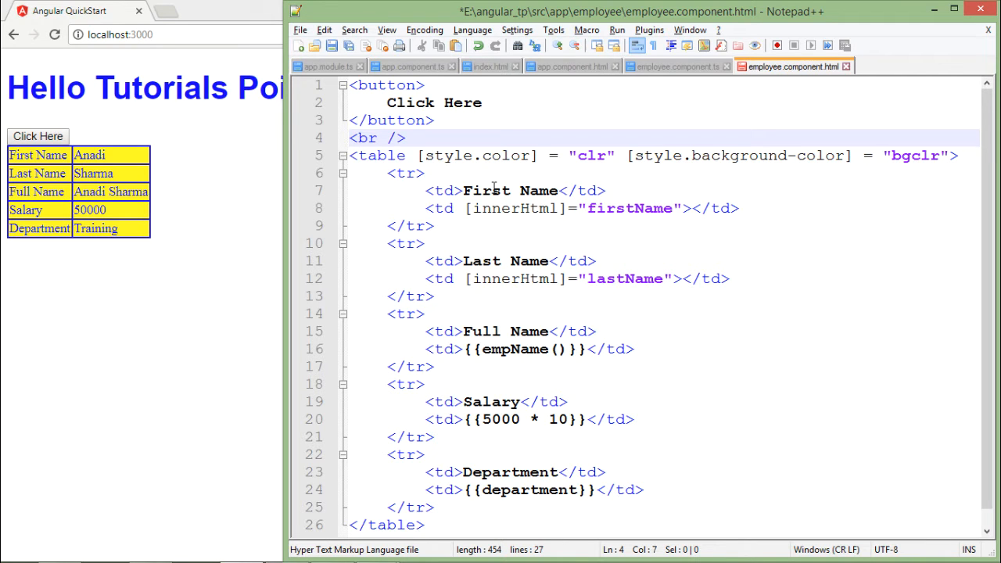
text(<br />)
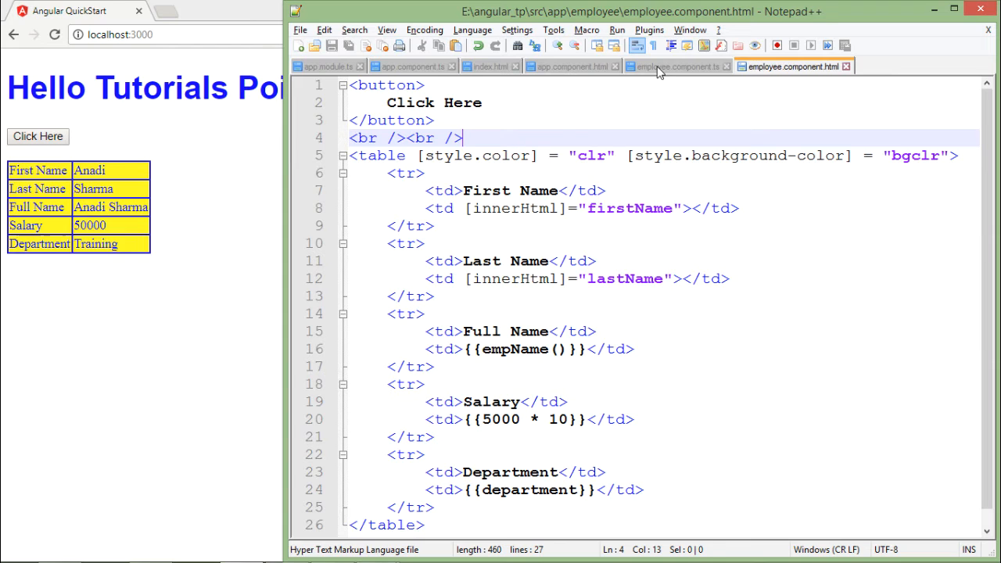
- Add btnClick() : void { alert('Button Clicked'); } below empName() in employee.component.ts
click(675, 66)
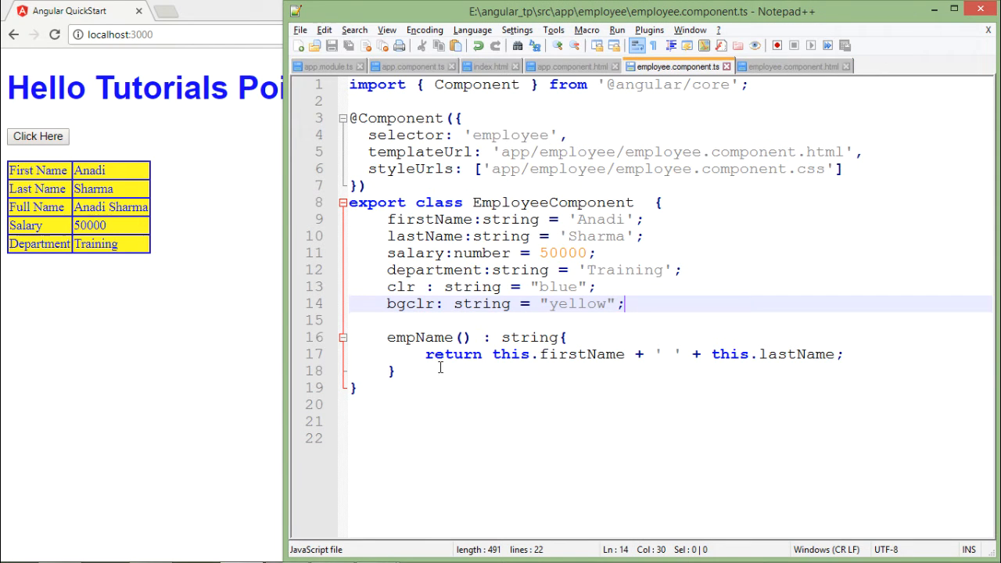
click(428, 370)
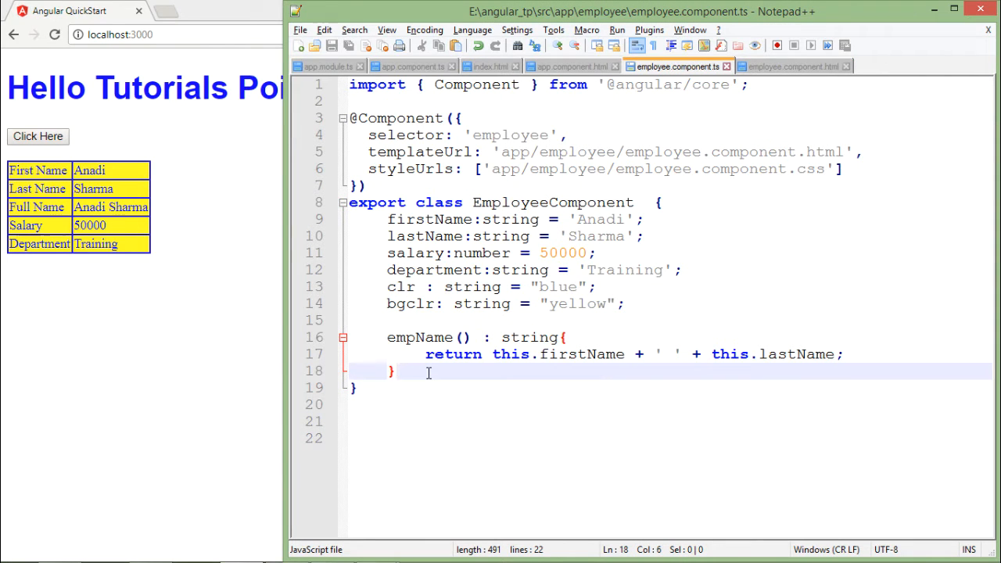
key(Enter)
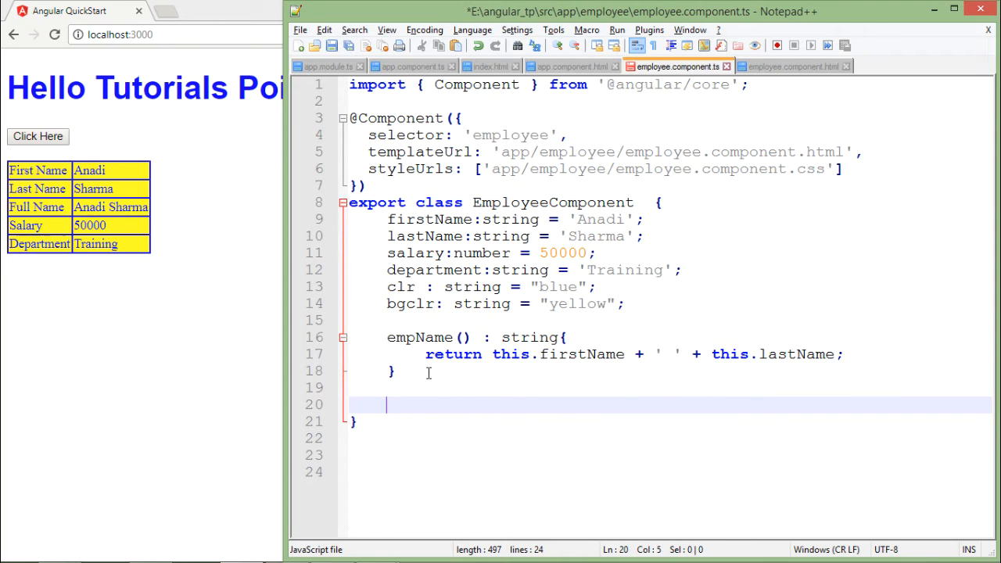
text(btn)
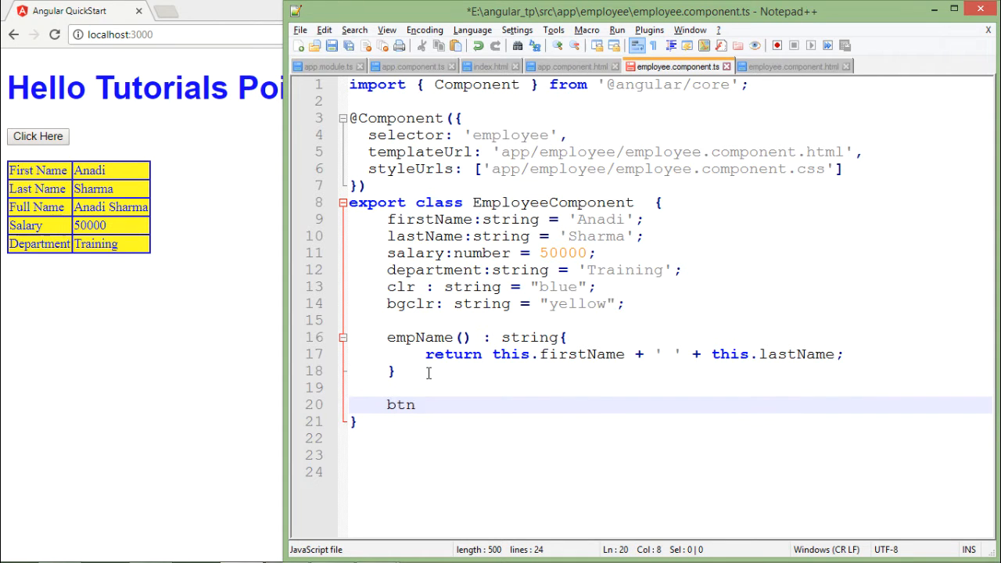
text(Click() :)
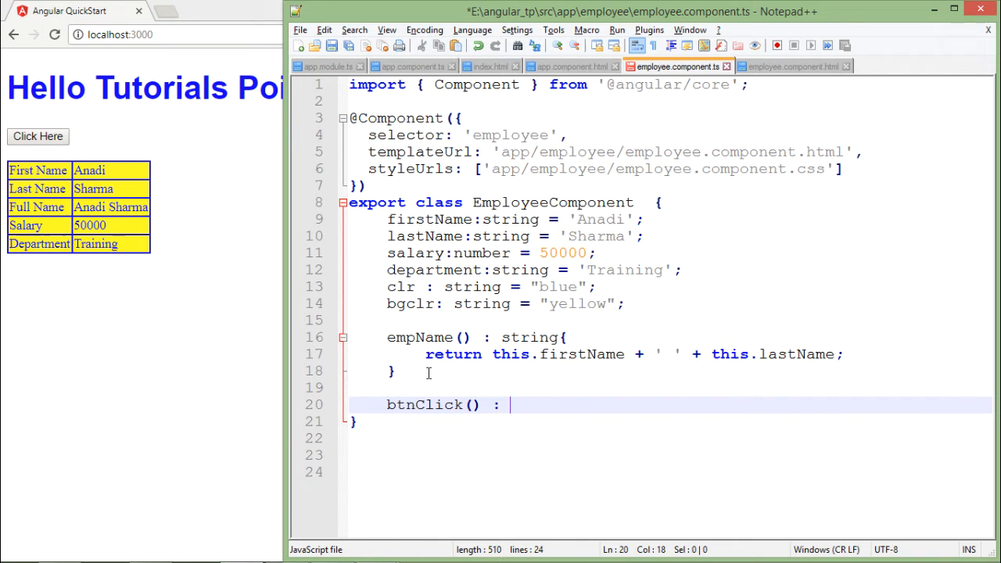
text(void{)
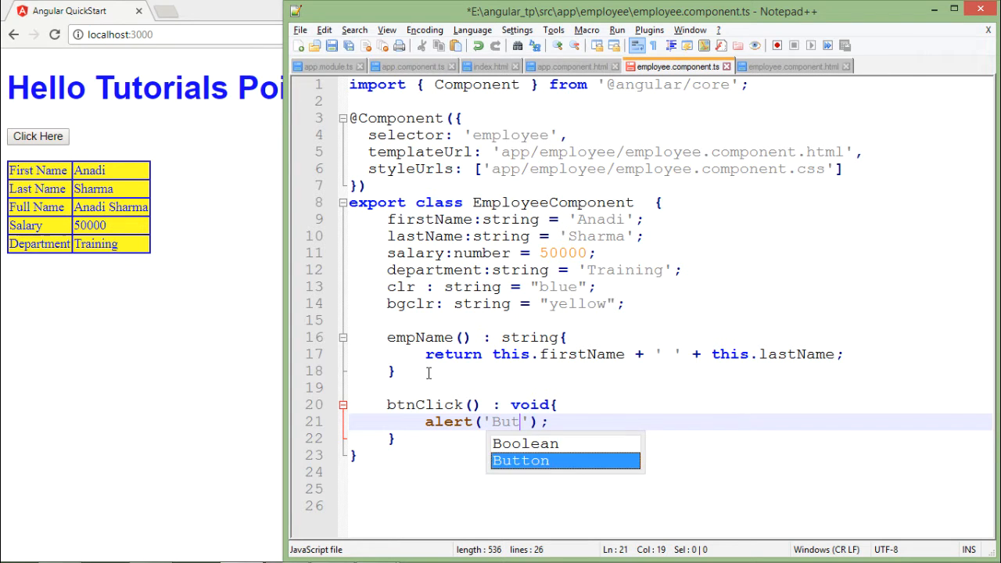
text(ton Clicked)
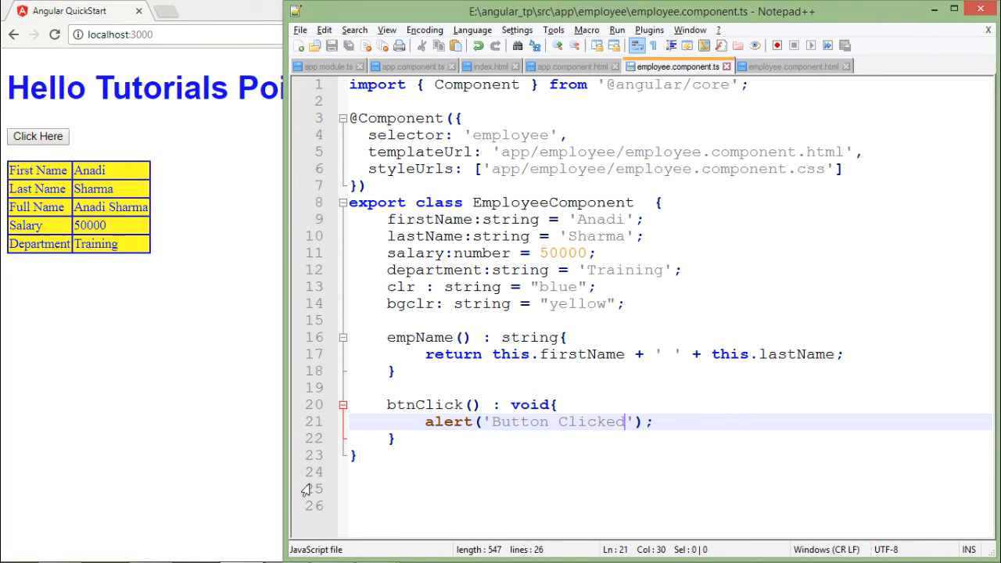
double_click(423, 403)
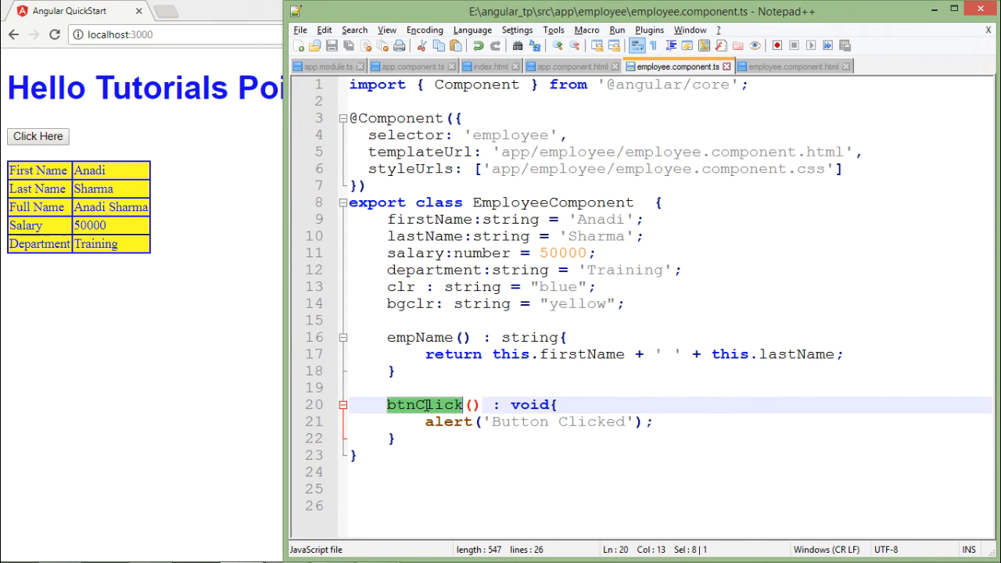
- Change the button's opening tag to <button (click) = "btnClick()"> in the template
click(794, 65)
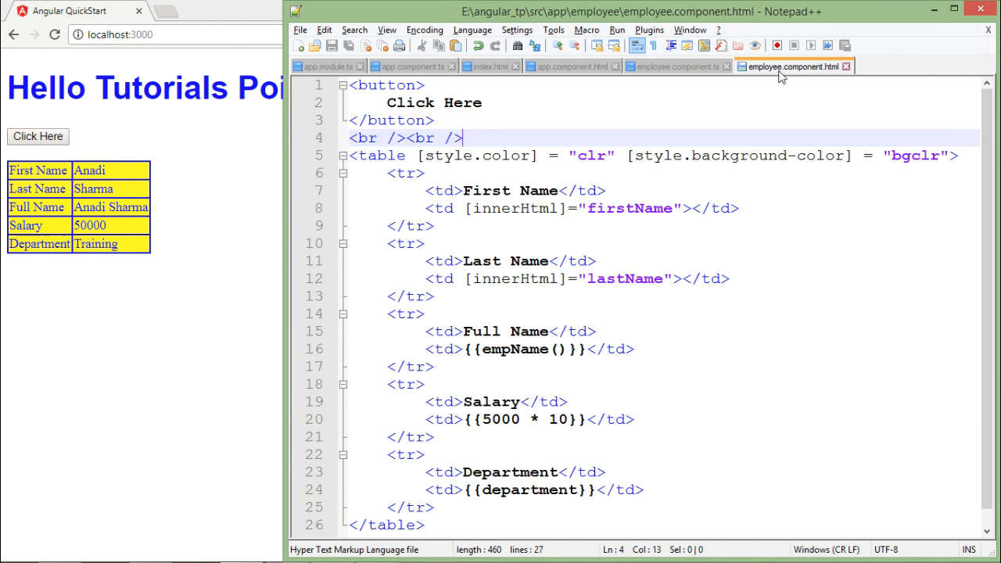
click(414, 103)
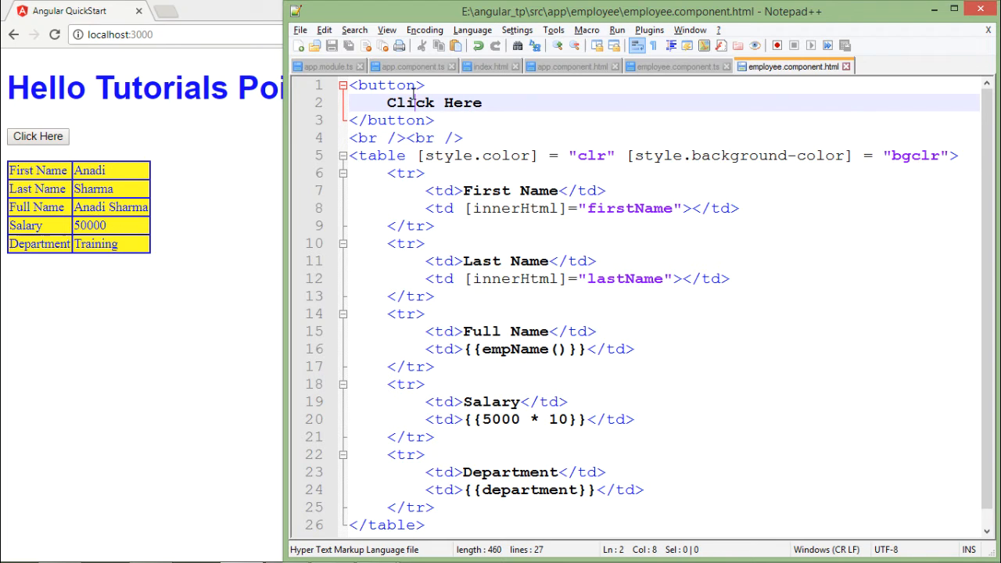
click(435, 85)
text( click = "btnClick()")
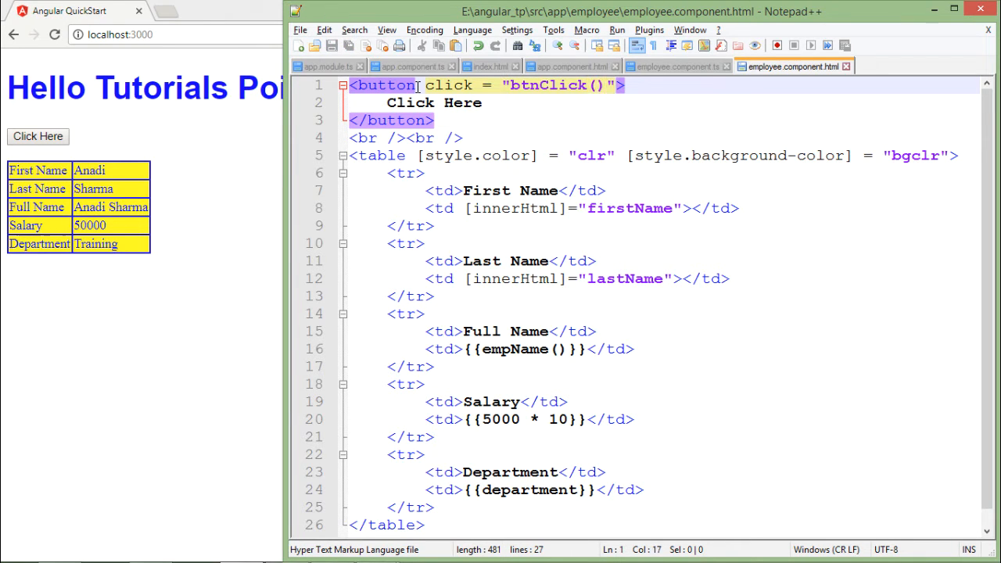
click(380, 85)
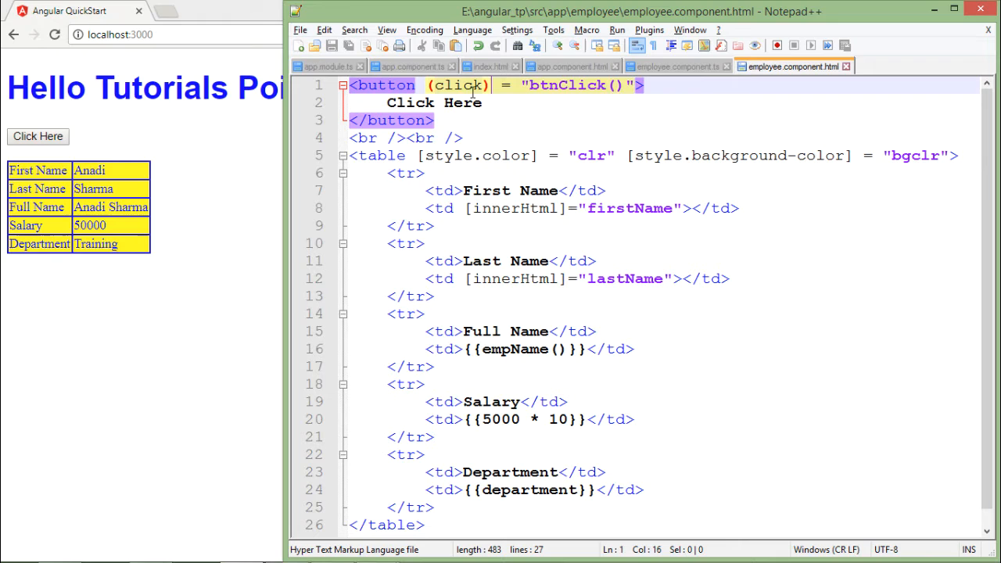
click(460, 84)
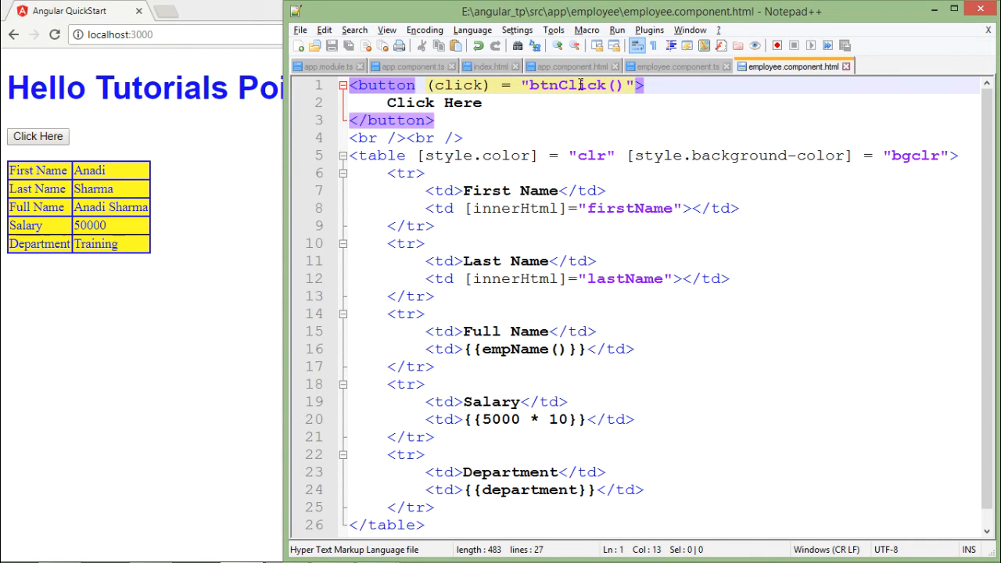
mouse_move(675, 66)
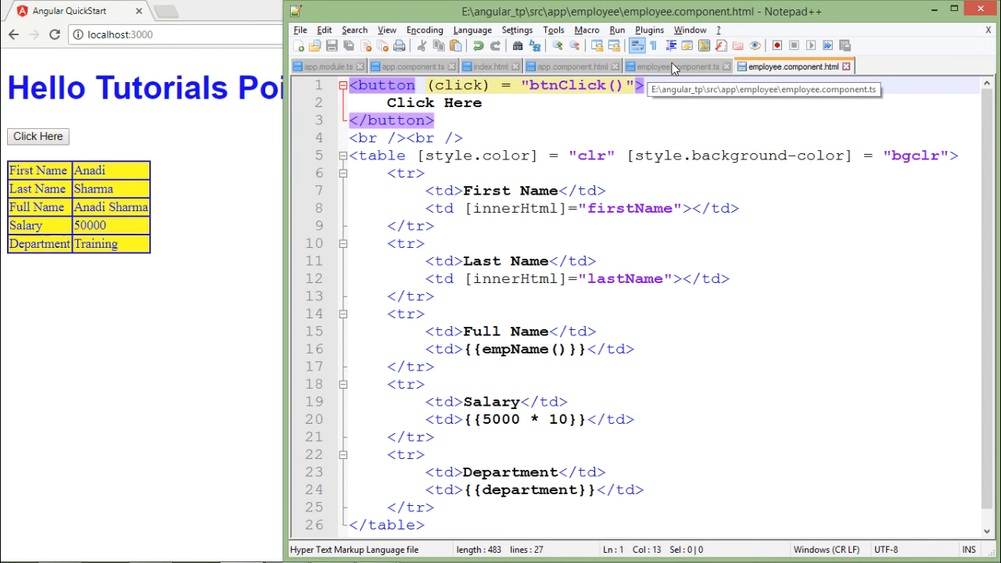
- Try the page's Click Here button in Chrome and dismiss the Button Clicked alert
click(676, 66)
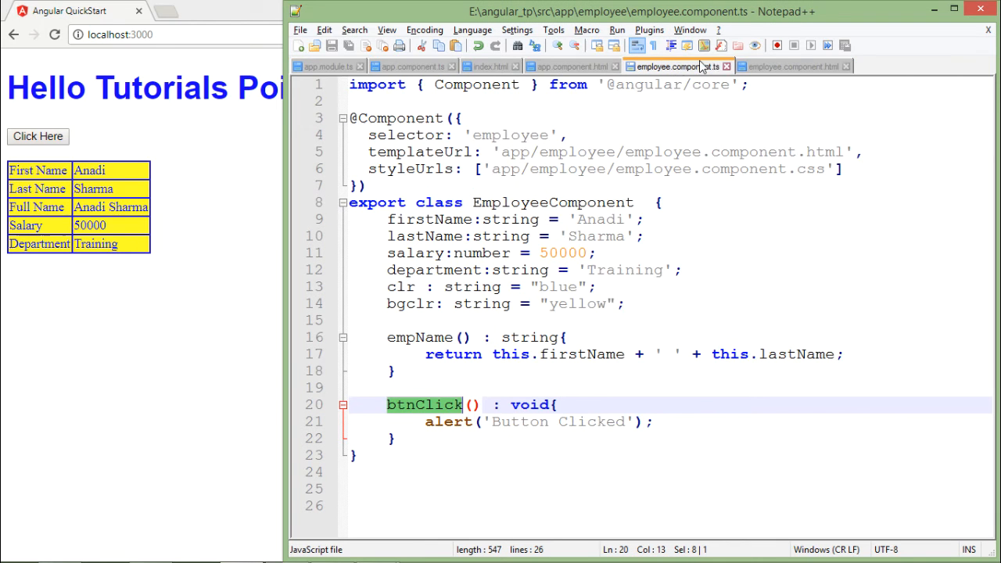
click(794, 65)
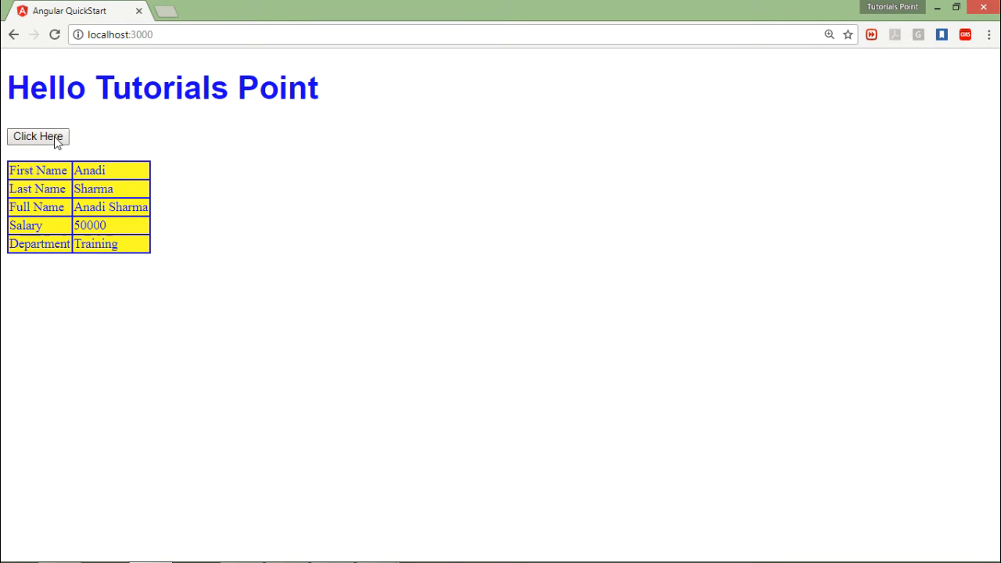
click(38, 136)
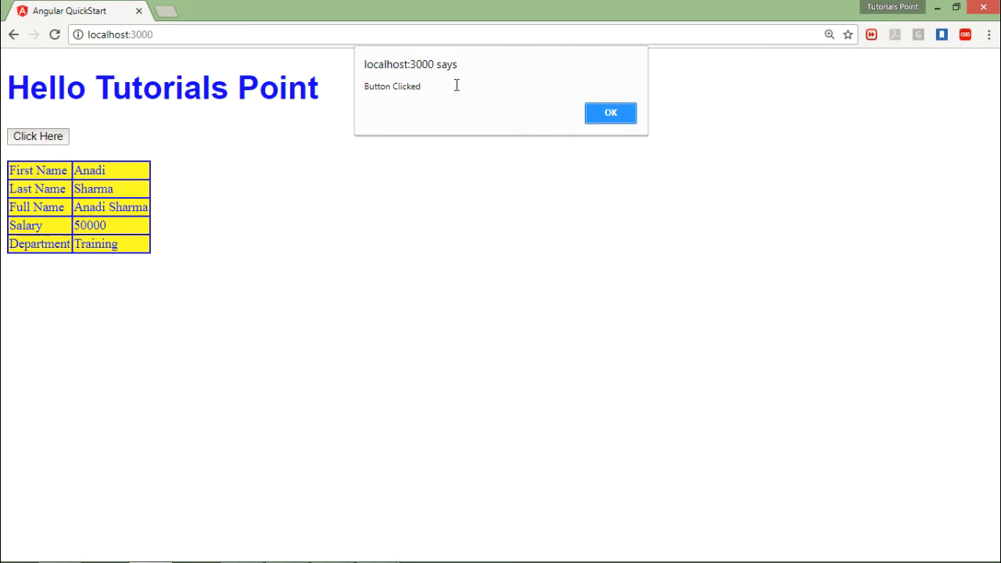
click(610, 113)
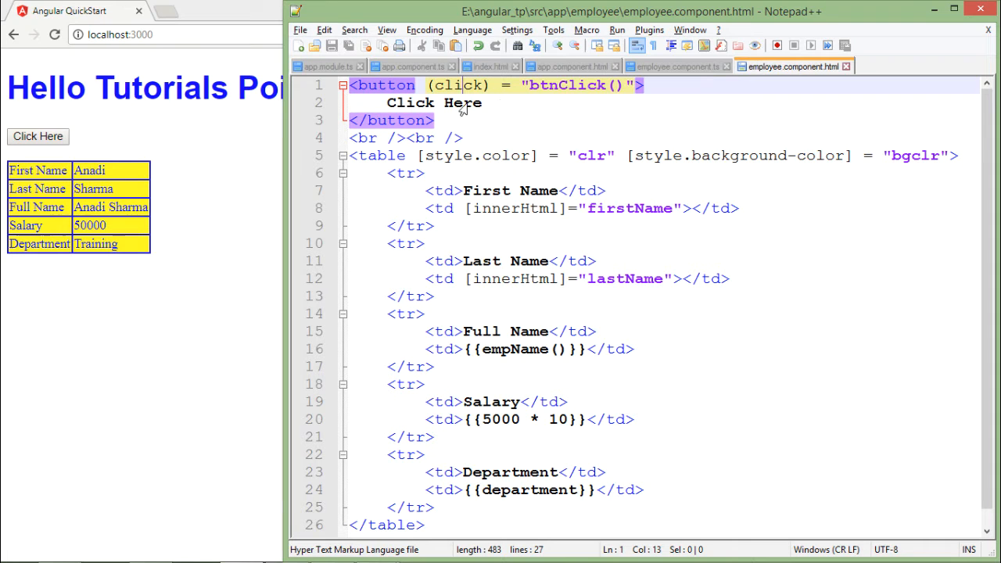
- Relabel the template's button text to Show Details
text(s)
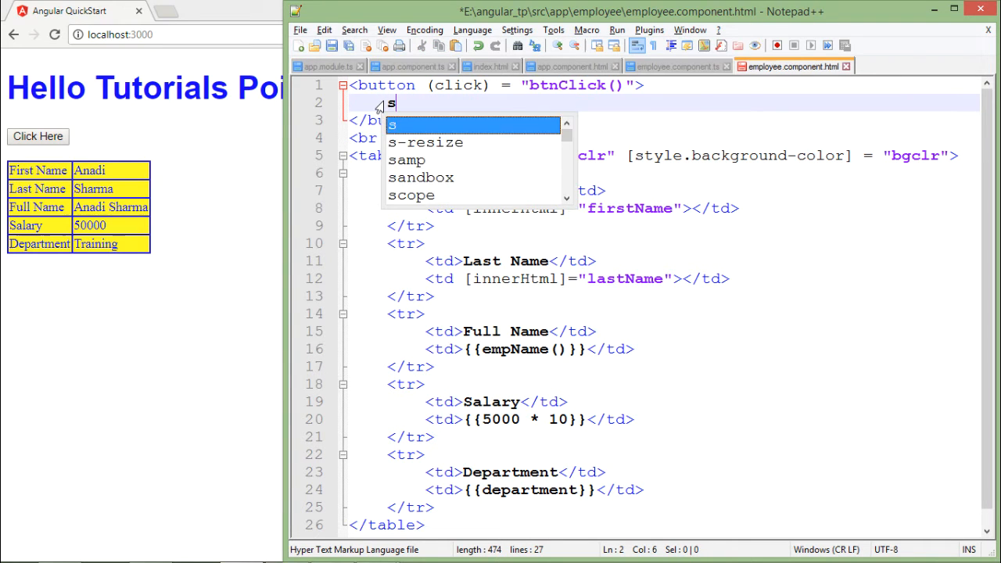
text(how D)
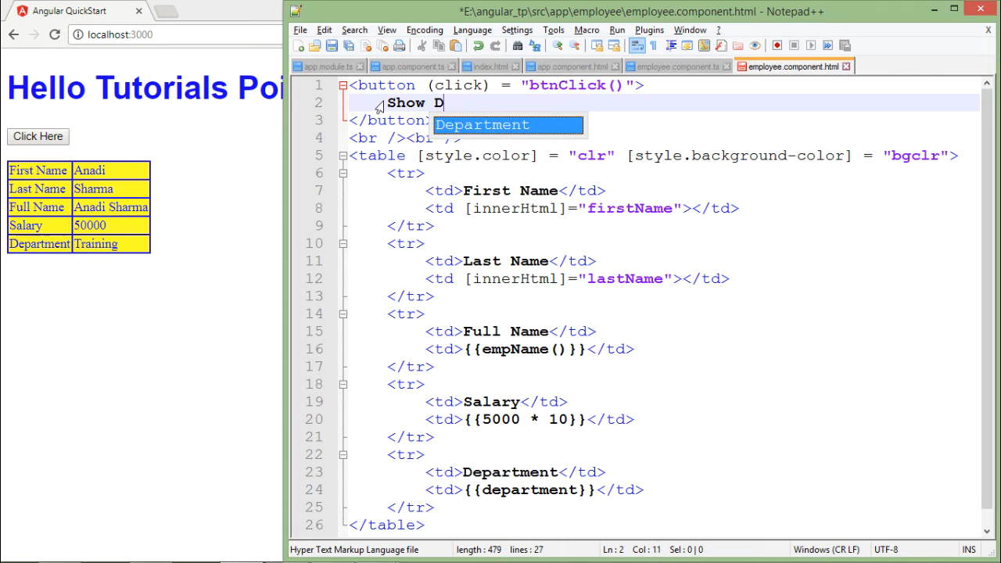
text(etails)
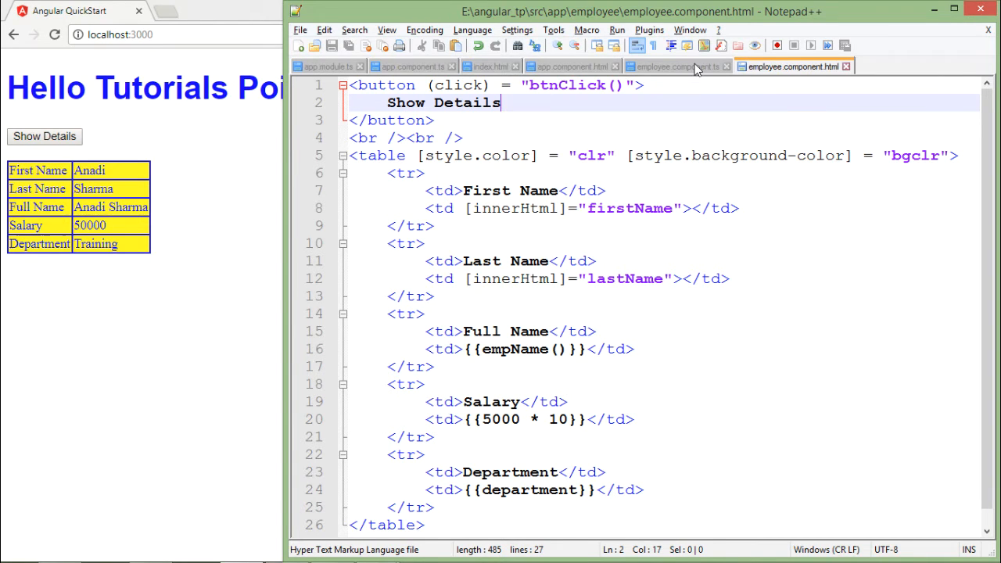
- Declare showDetails: boolean = false; in the component class
click(676, 66)
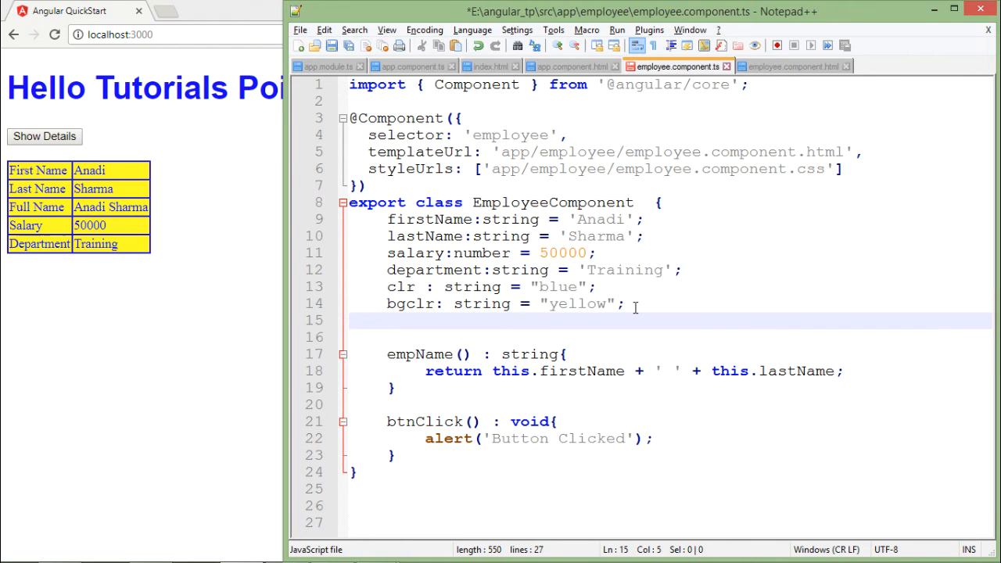
text(s)
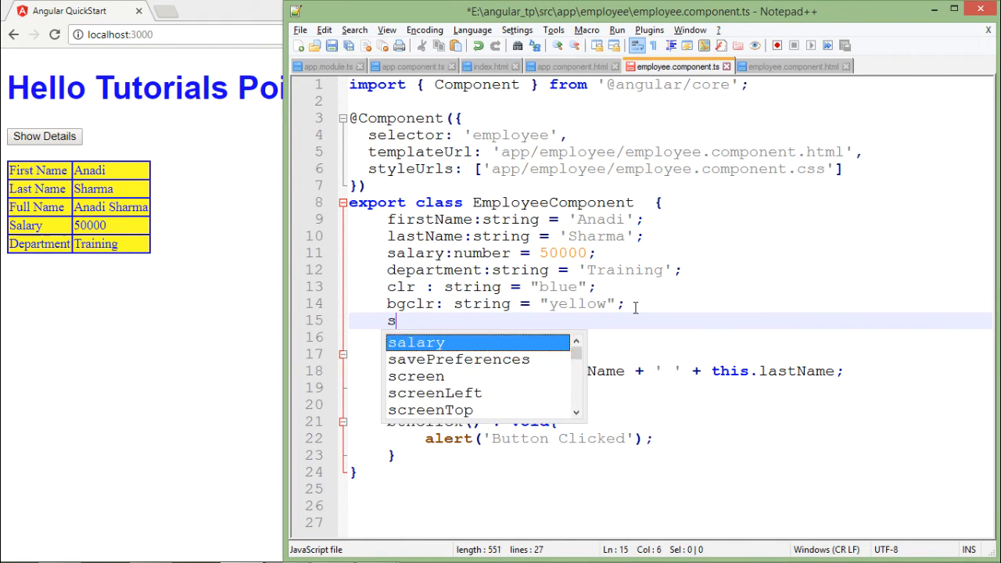
text(howDetails)
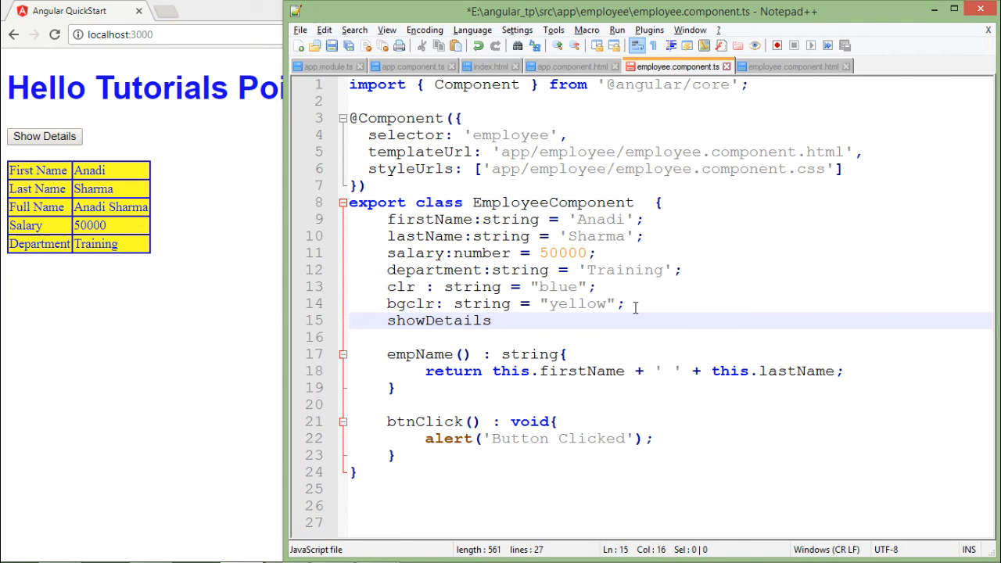
text(:)
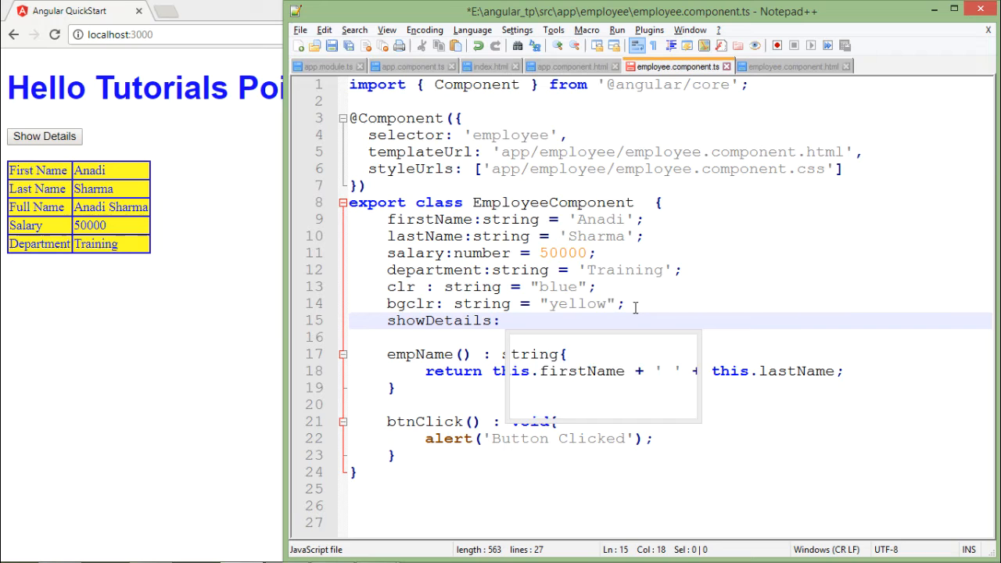
text(boolean)
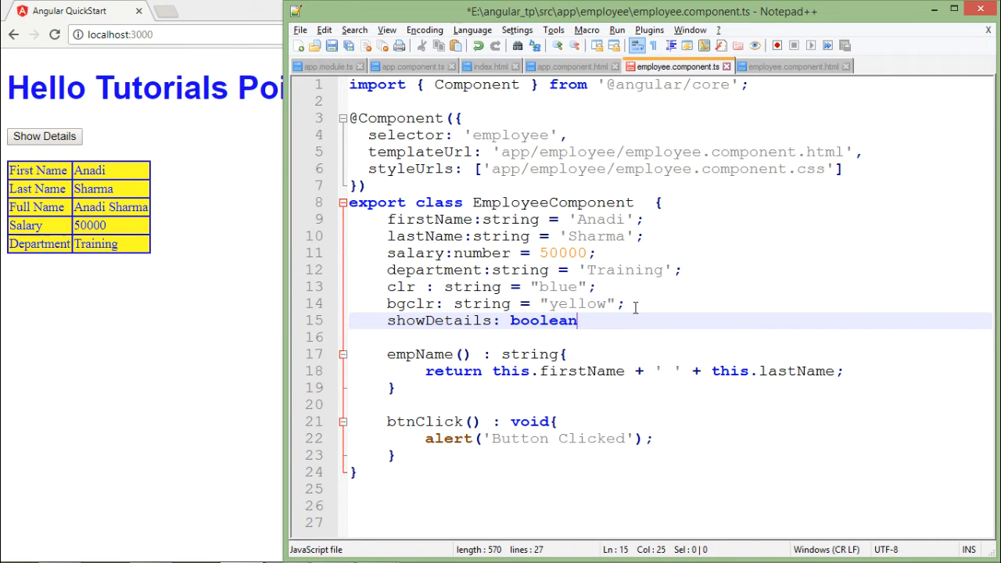
text(=)
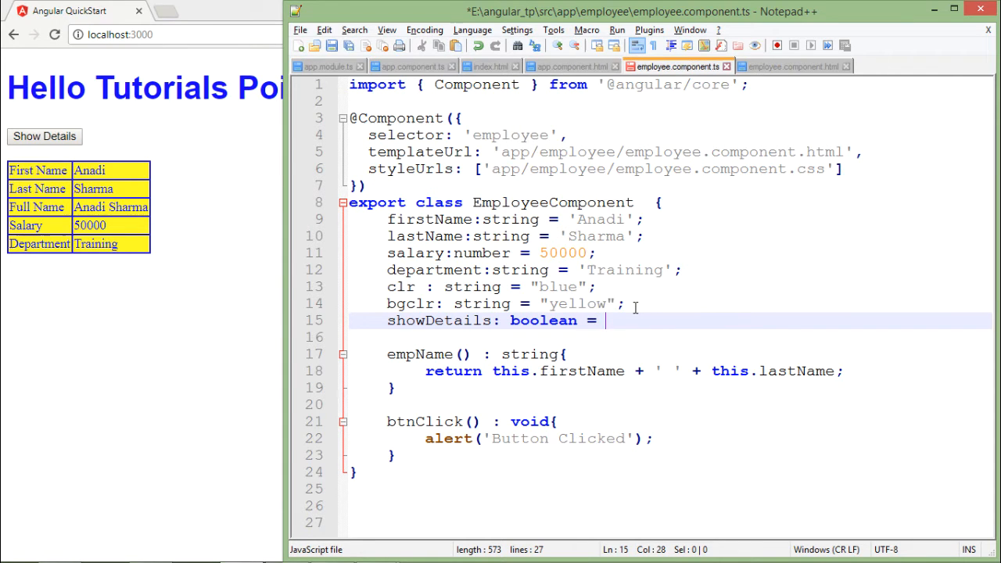
text(false;)
click(670, 420)
text(displayDetails)
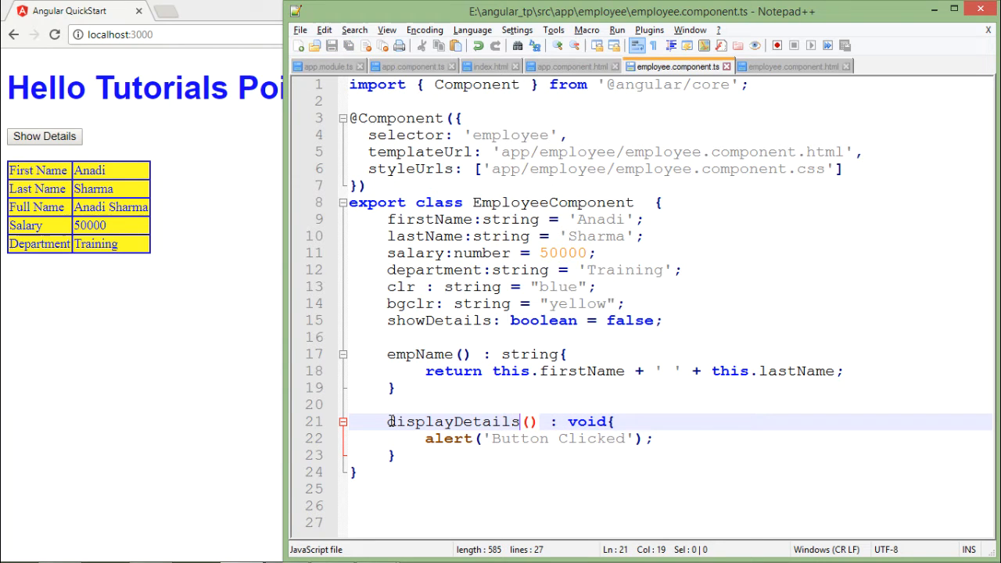
- Rename btnClick to displayDetails with body this.showDetails = !this.showDetails; and bind the button to it
double_click(452, 422)
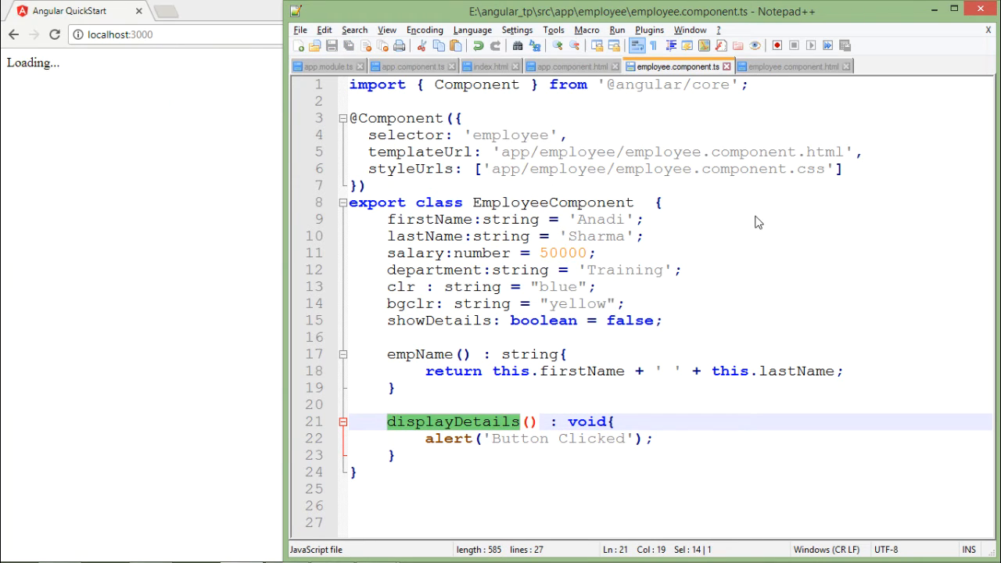
click(791, 66)
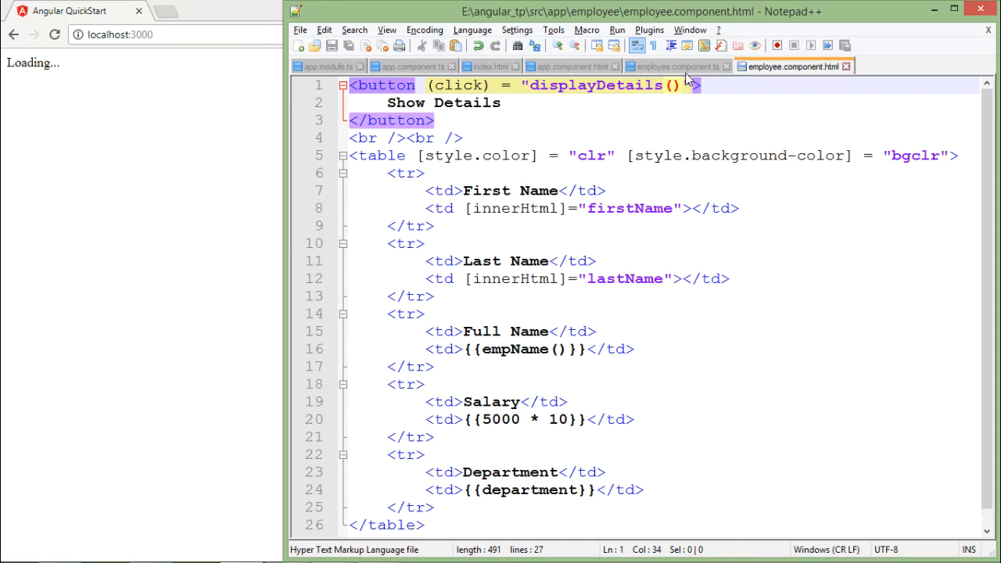
click(676, 66)
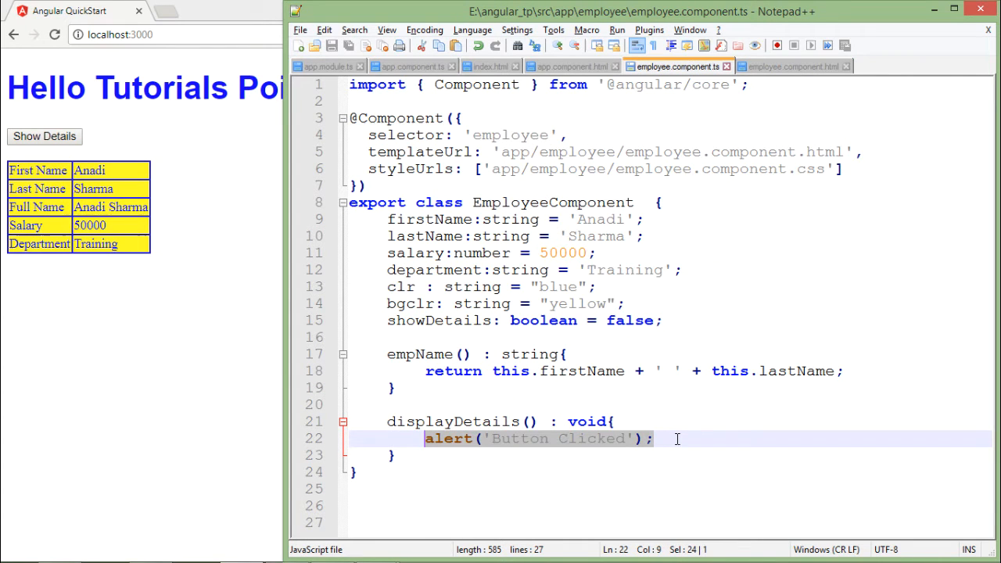
text(this.)
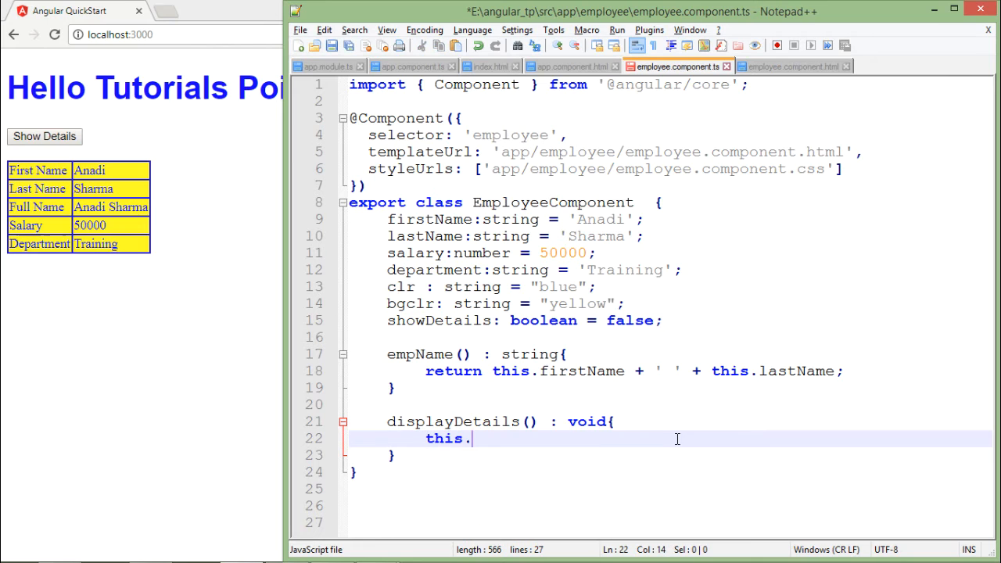
text(s)
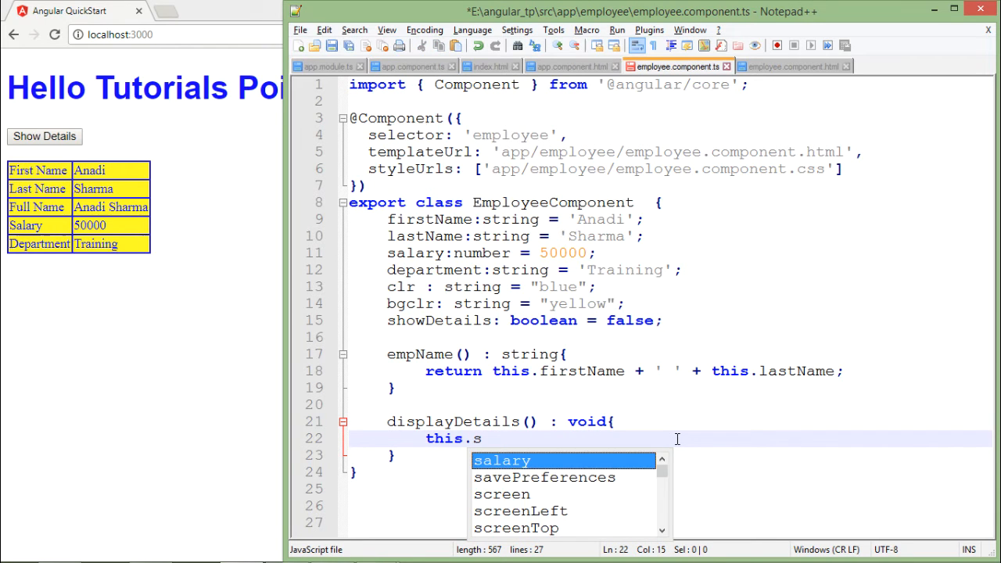
text(howDetails =)
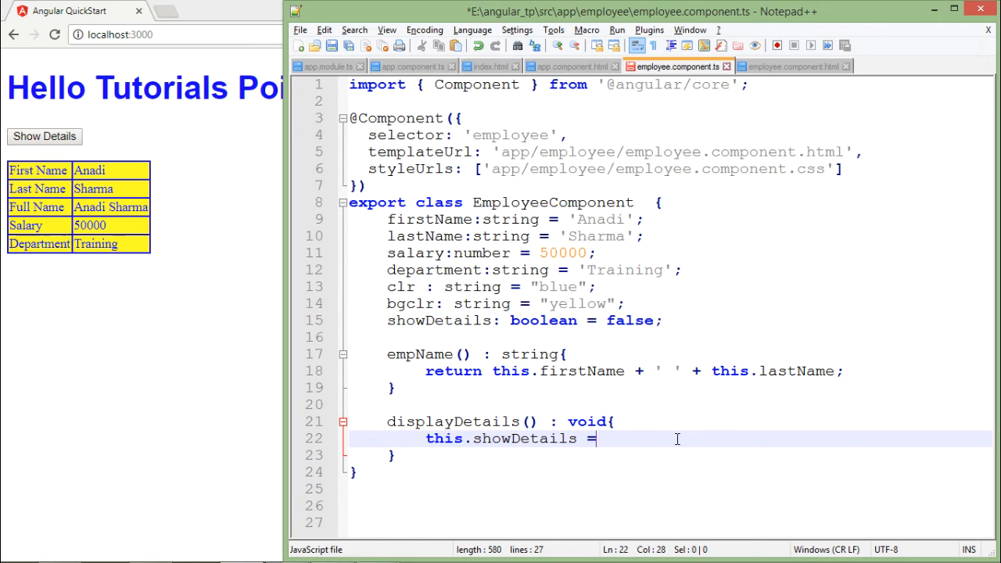
text(!)
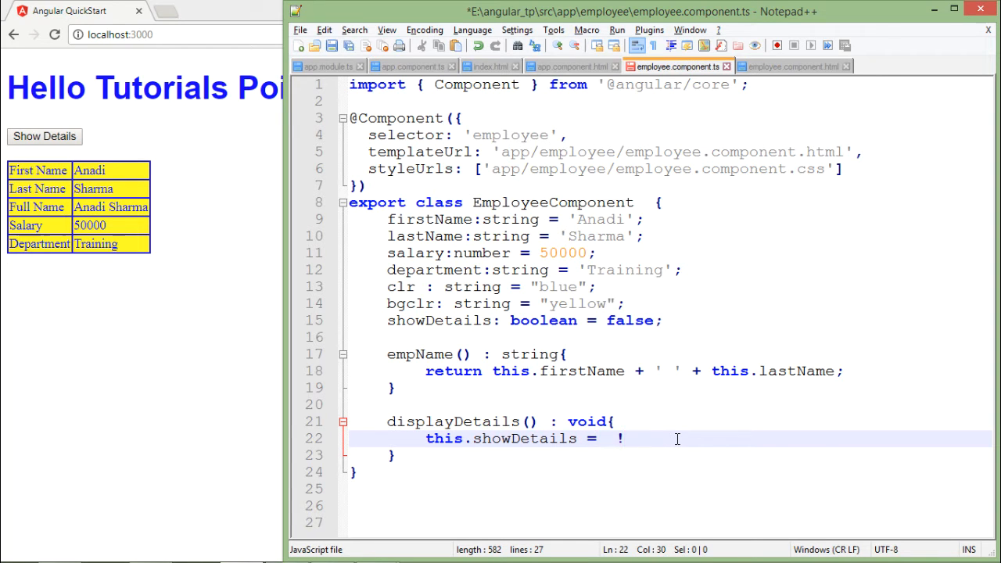
text(showDetails)
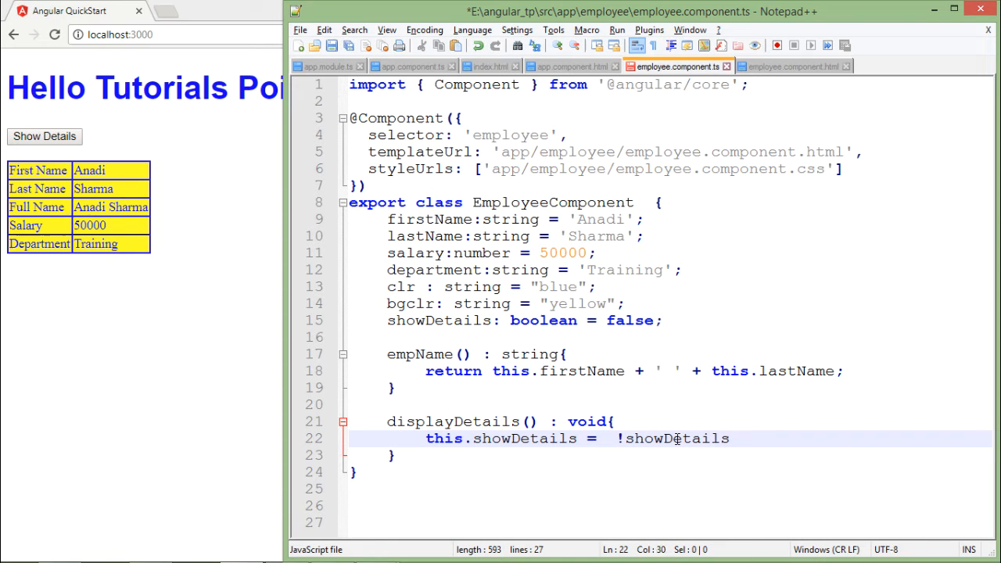
text(this.)
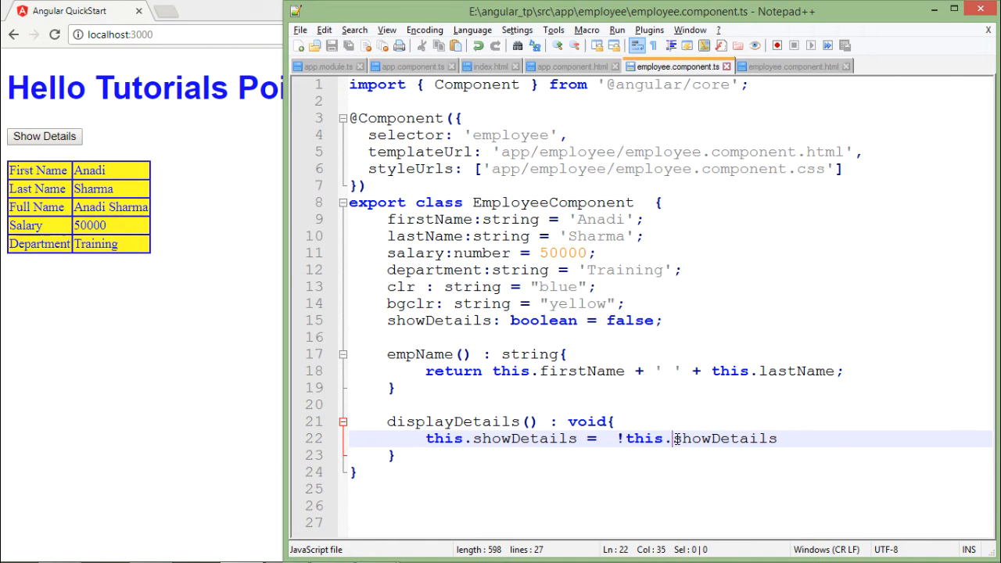
text(;)
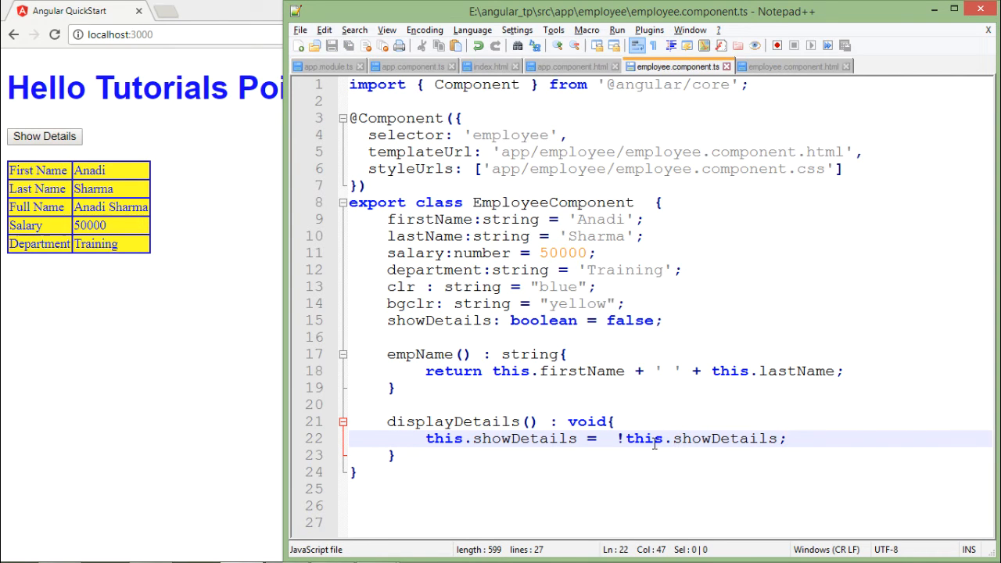
double_click(438, 319)
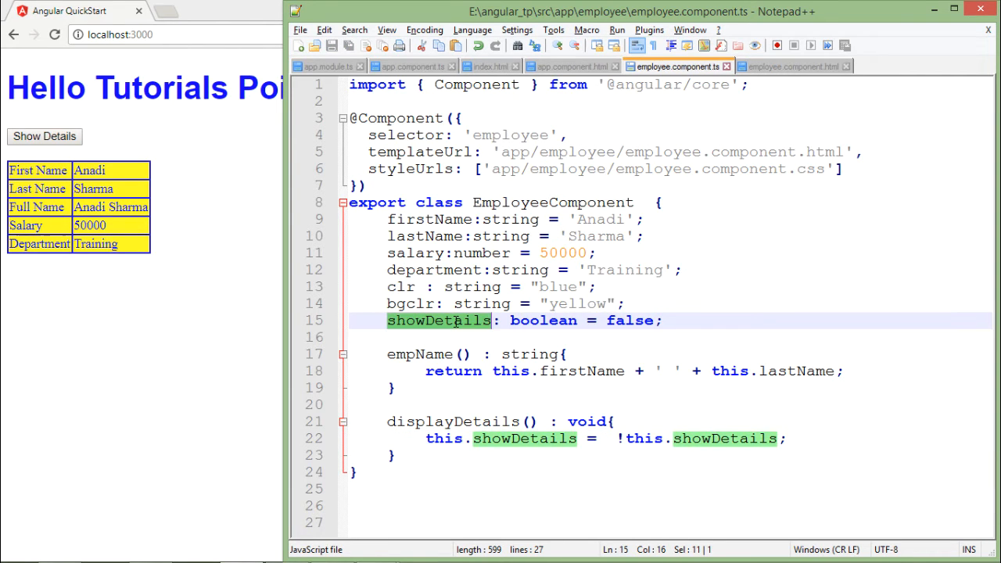
mouse_move(790, 81)
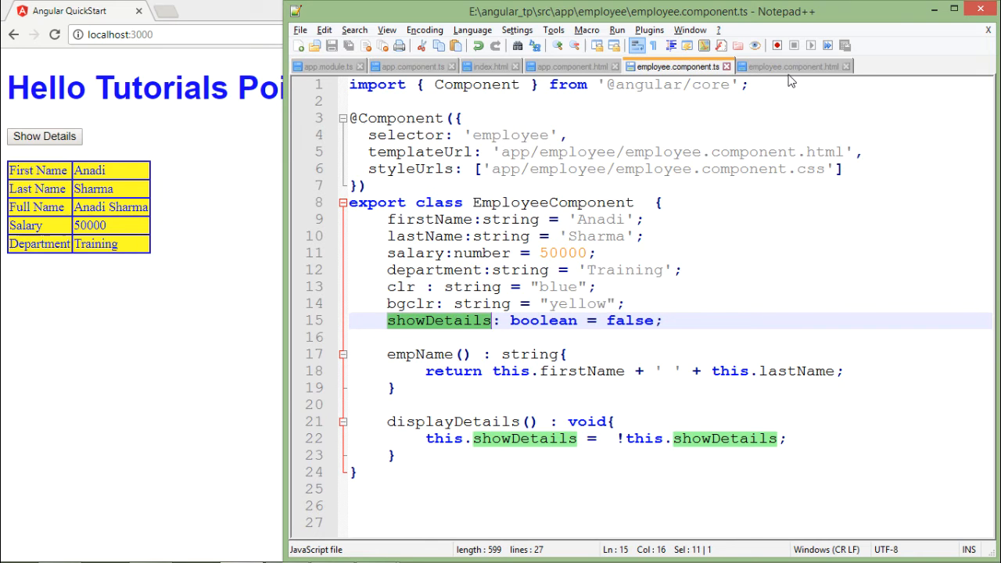
click(792, 66)
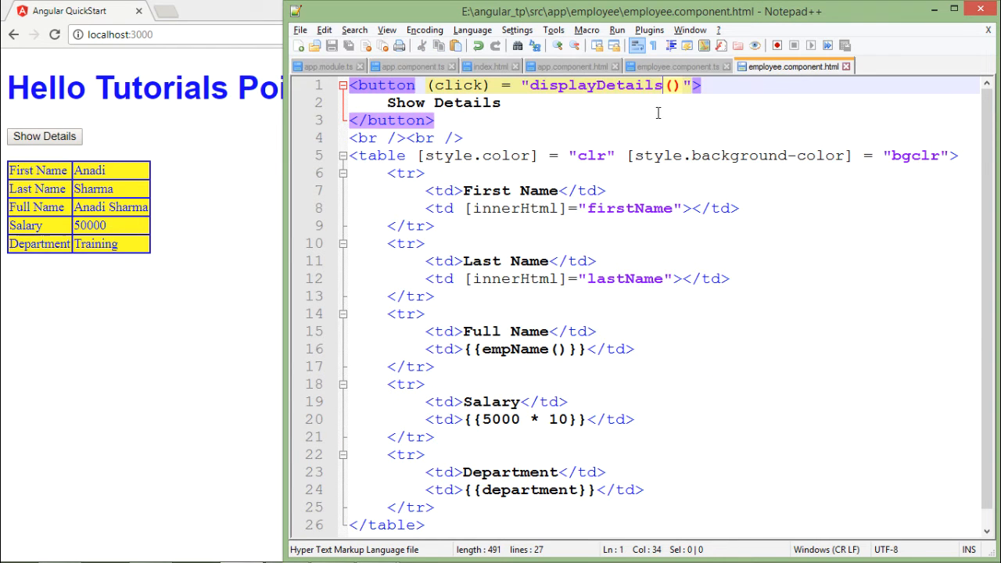
- Add *ngIf="showDetails" to the <table> tag and check the toggle on the page
click(405, 155)
text( *ng)
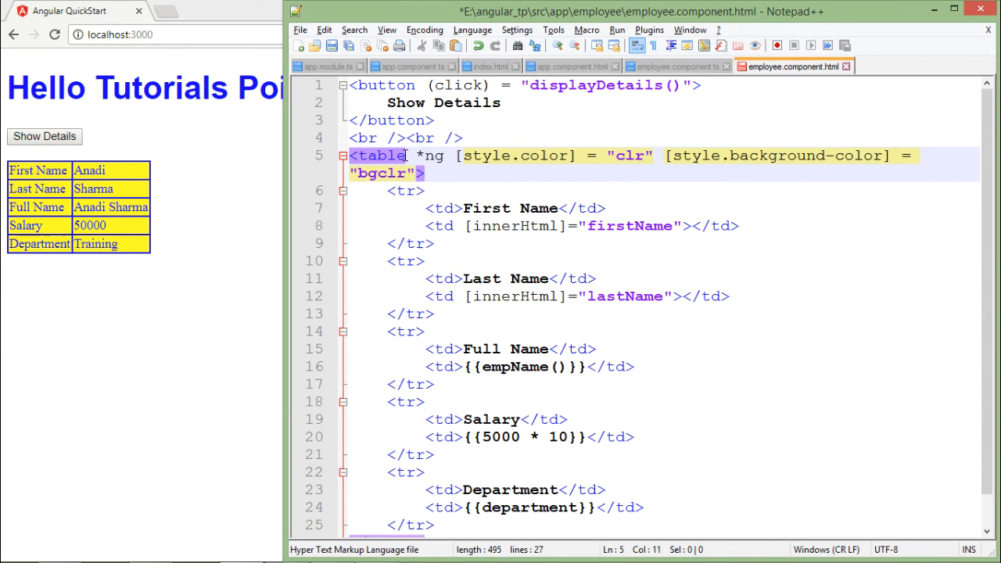
text(If)
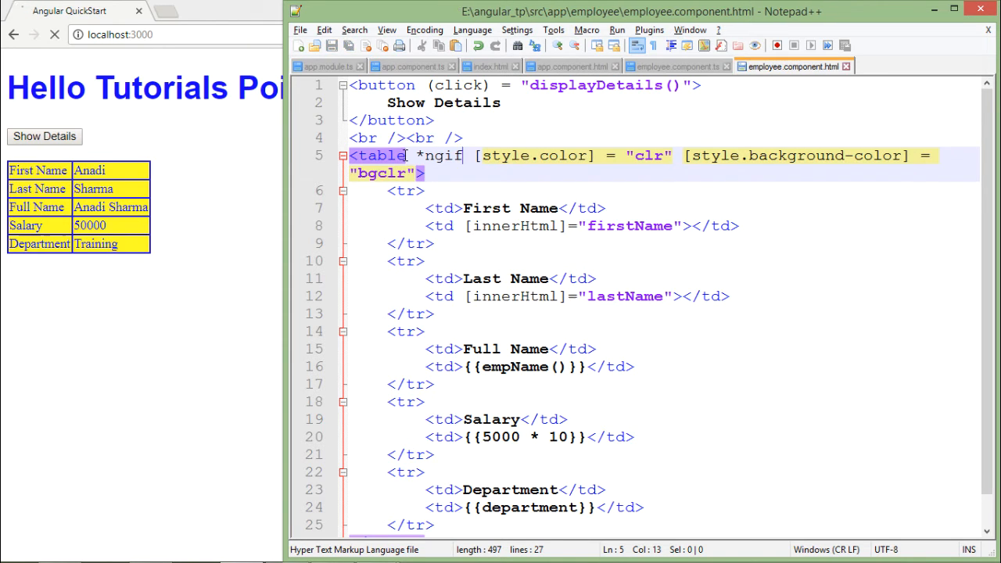
text(=)
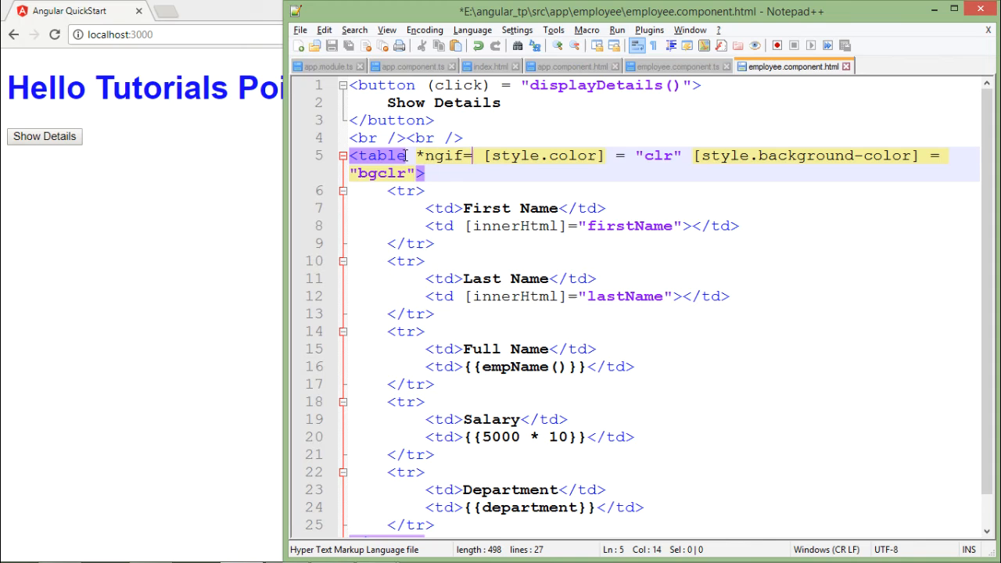
text(showDetails")
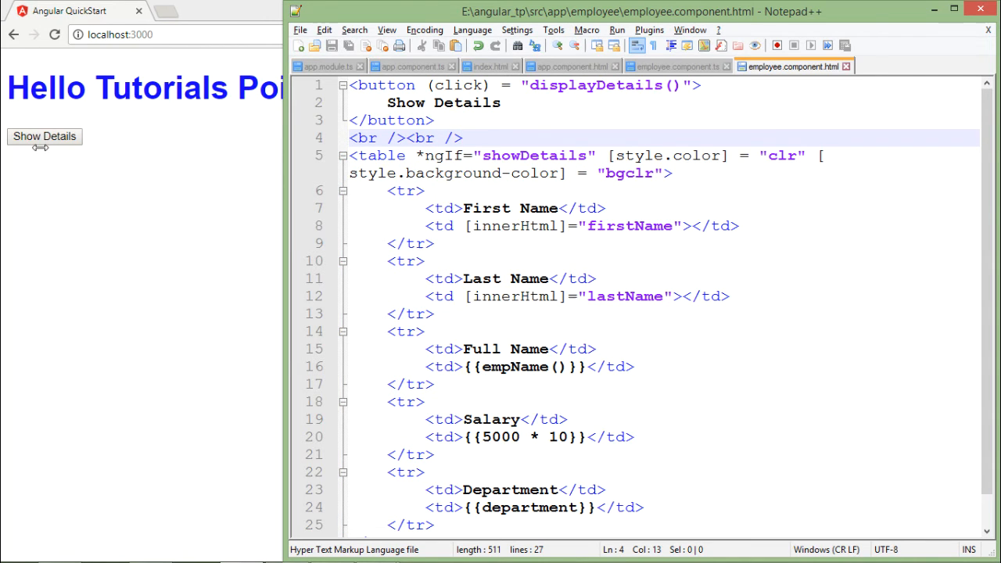
click(43, 136)
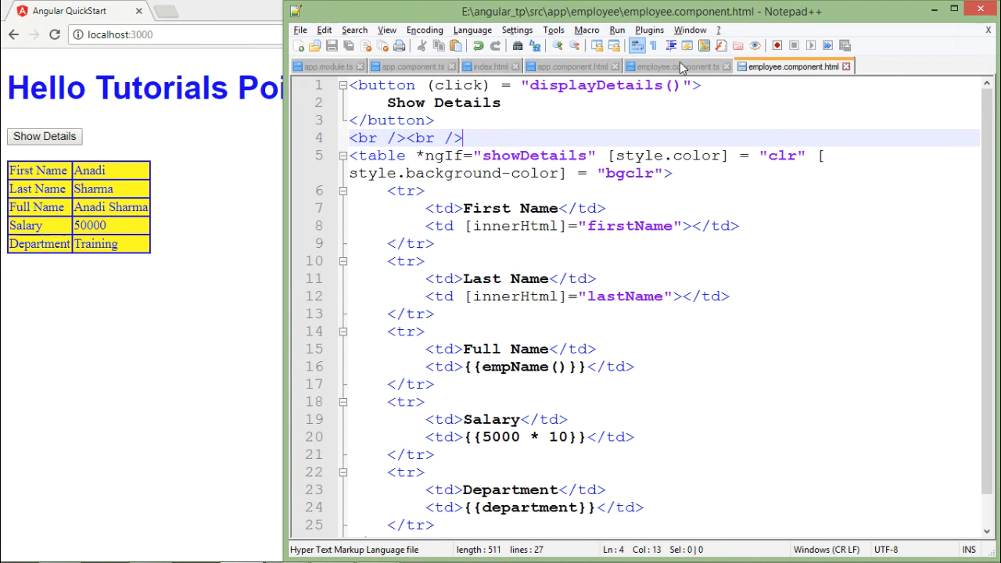
click(676, 66)
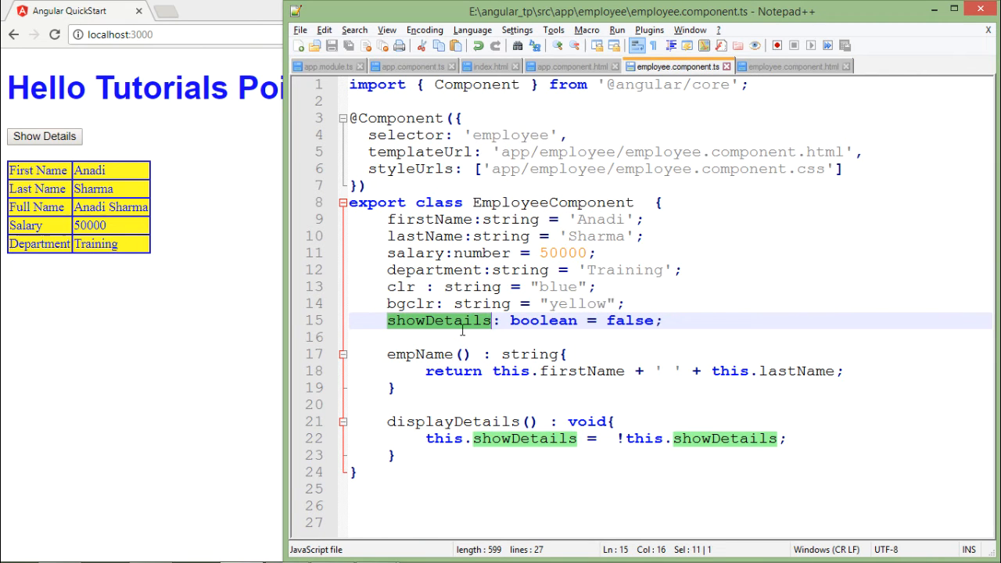
double_click(629, 319)
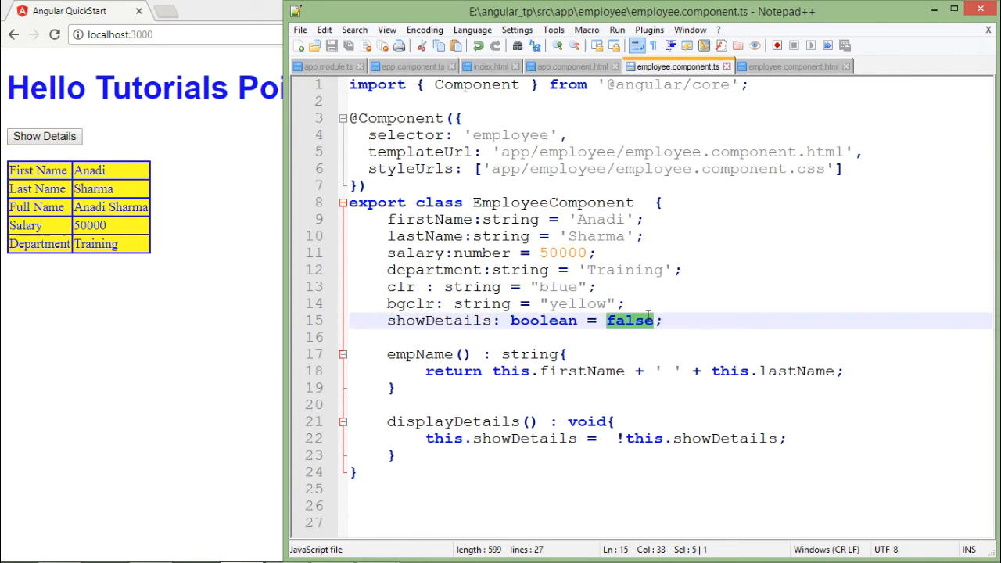
- Review the template's table markup, try Show Details, and return to the component class
click(795, 66)
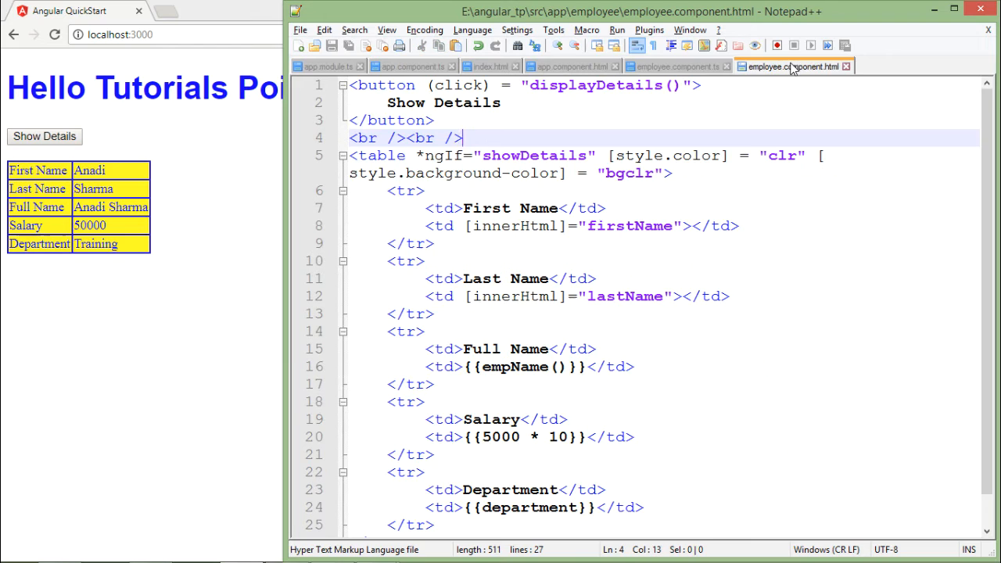
mouse_move(413, 162)
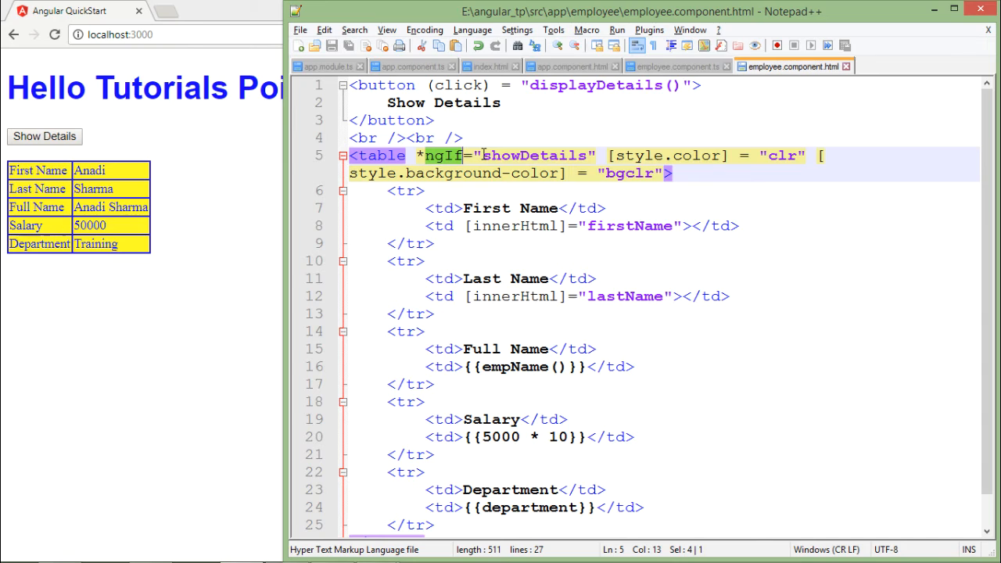
mouse_move(445, 169)
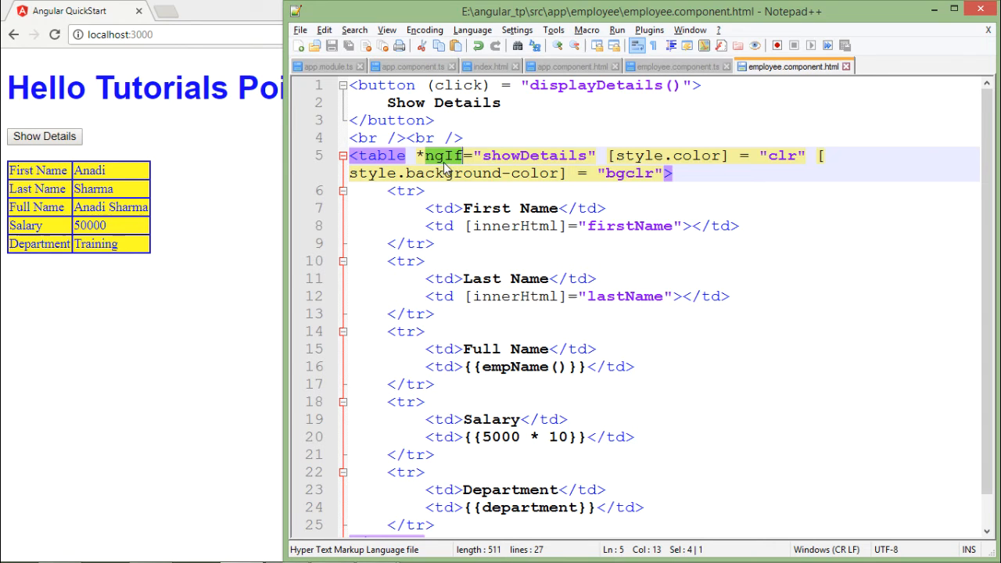
click(445, 156)
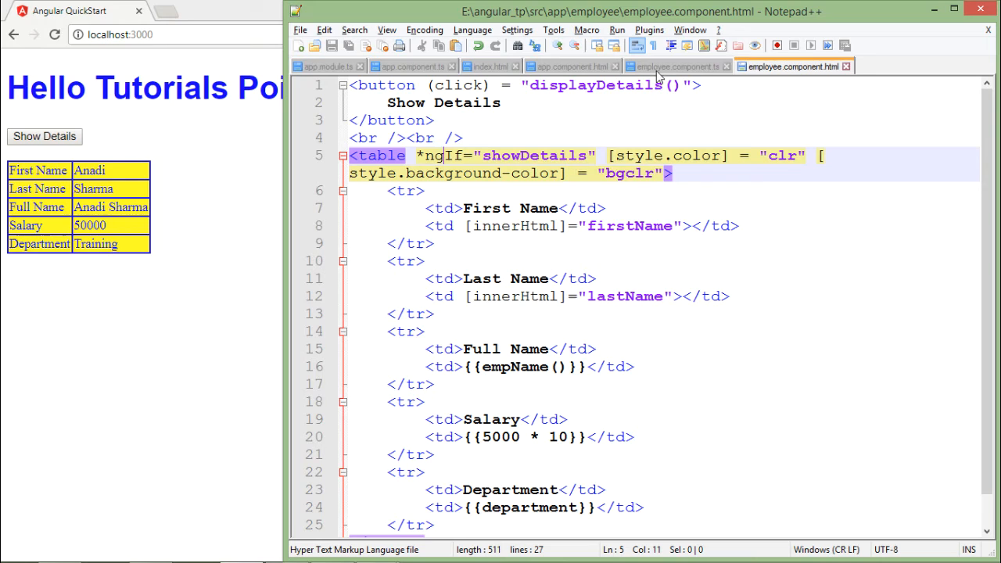
mouse_move(676, 66)
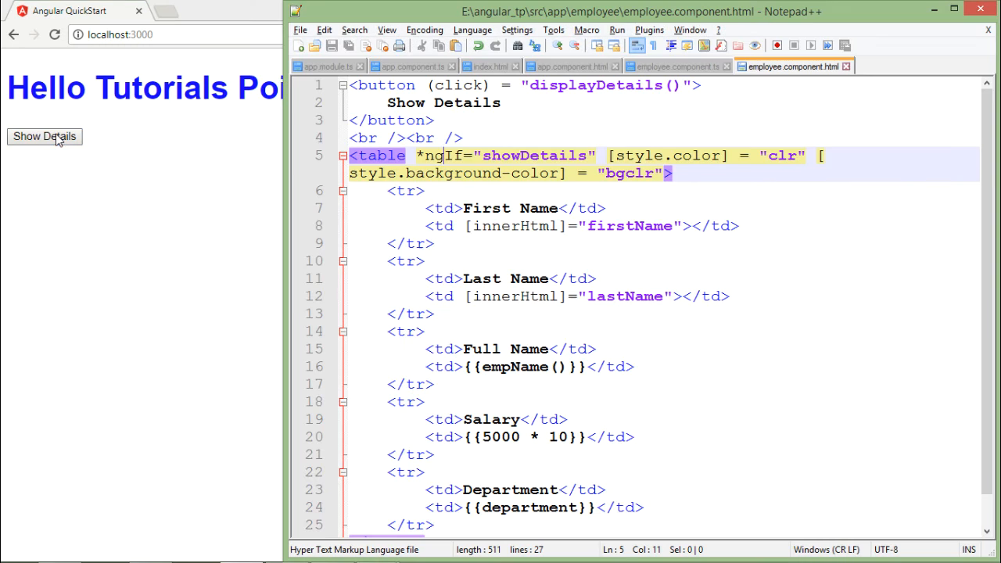
click(675, 65)
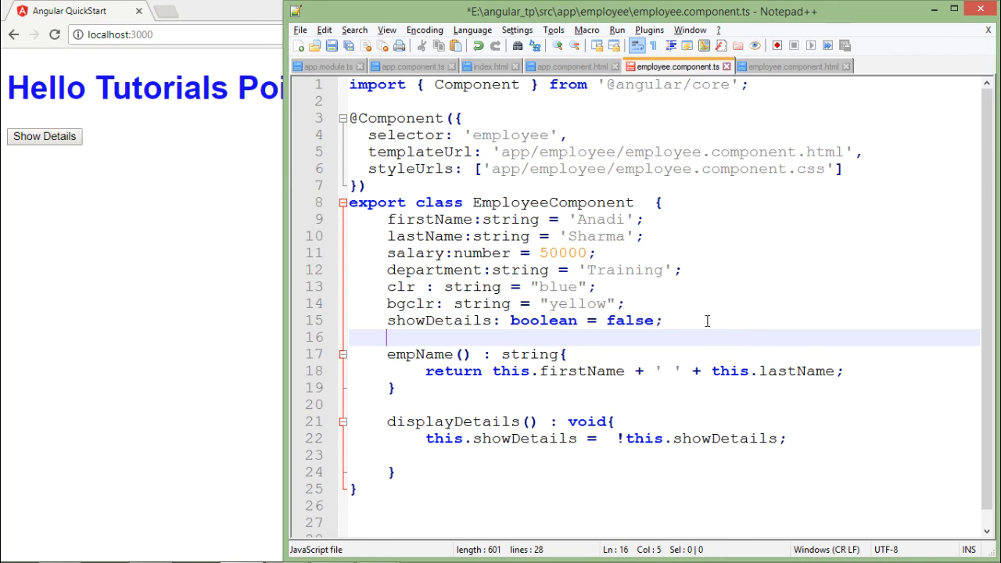
- Add btnTxt:string = "Show Details"; and bind the button label to {{btnTxt}}
text(btnT)
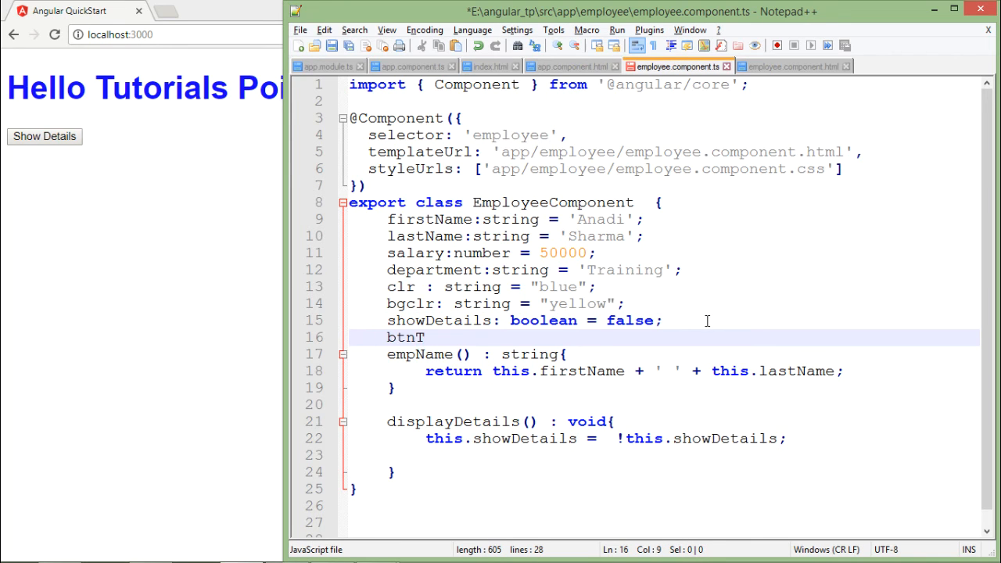
text(xt:)
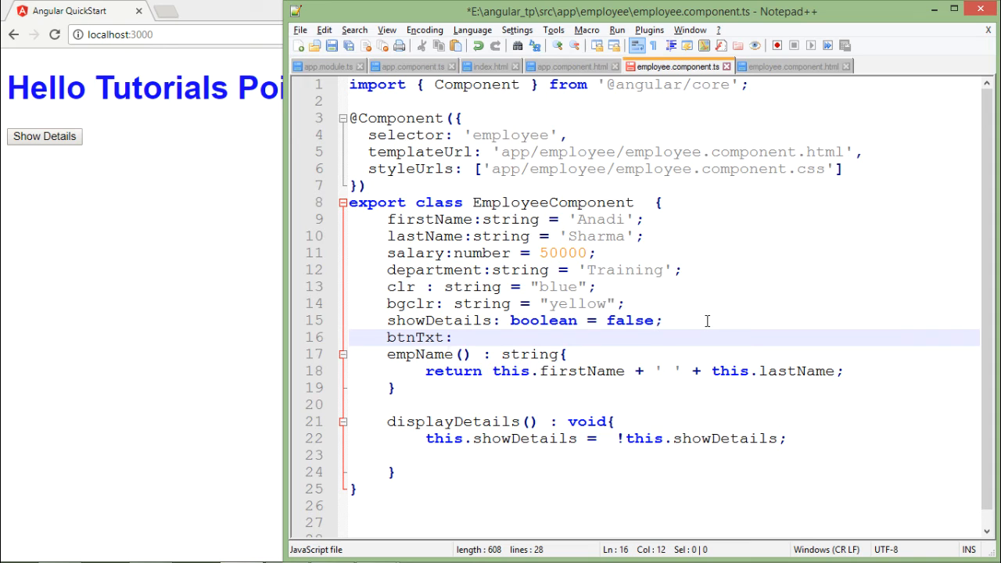
text(:string = "Show)
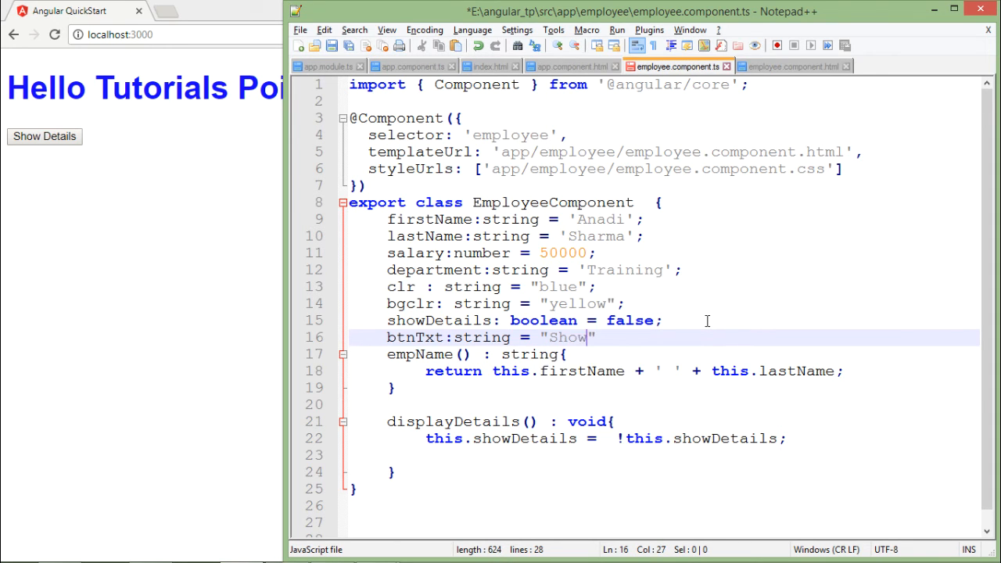
text(Details)
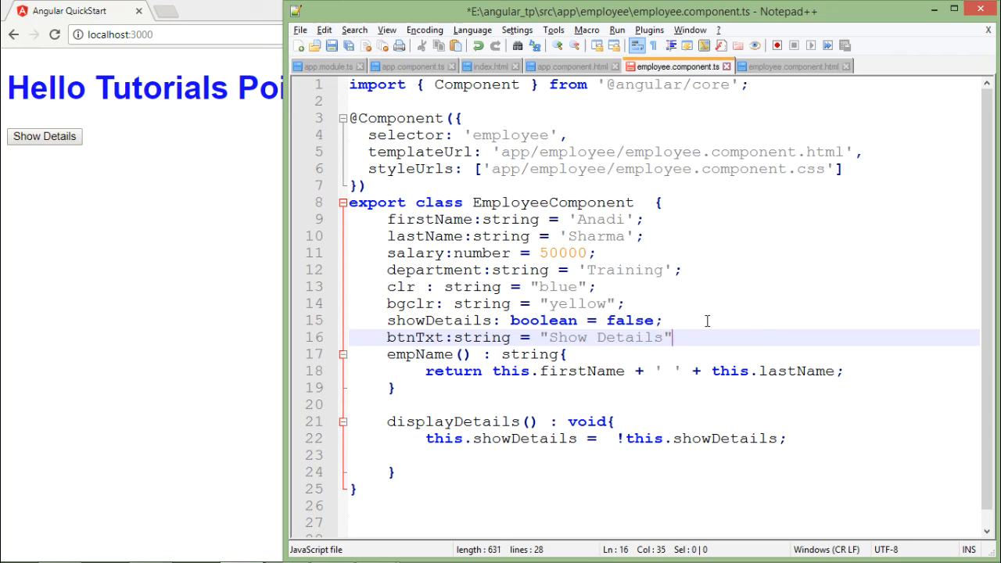
text(;)
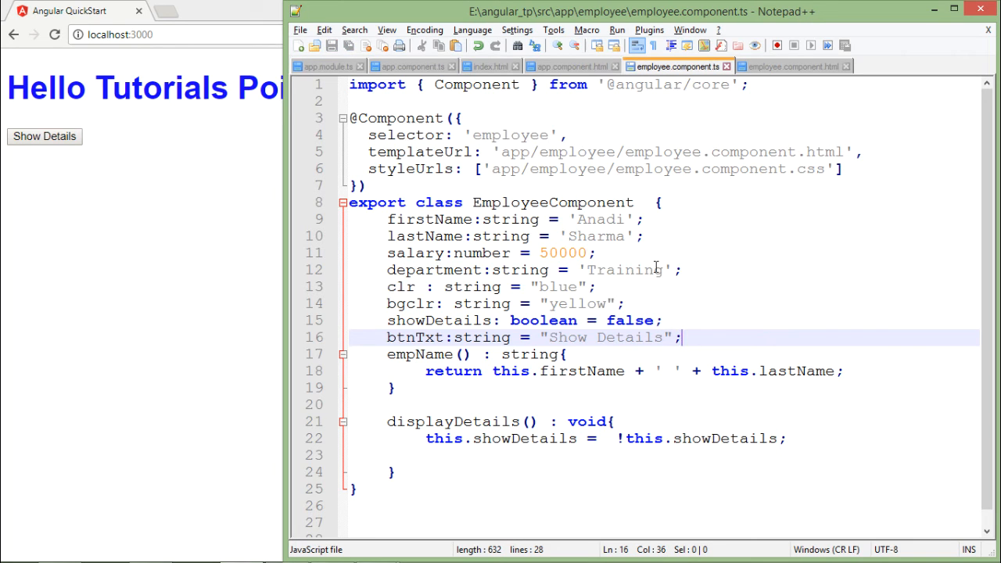
mouse_move(732, 164)
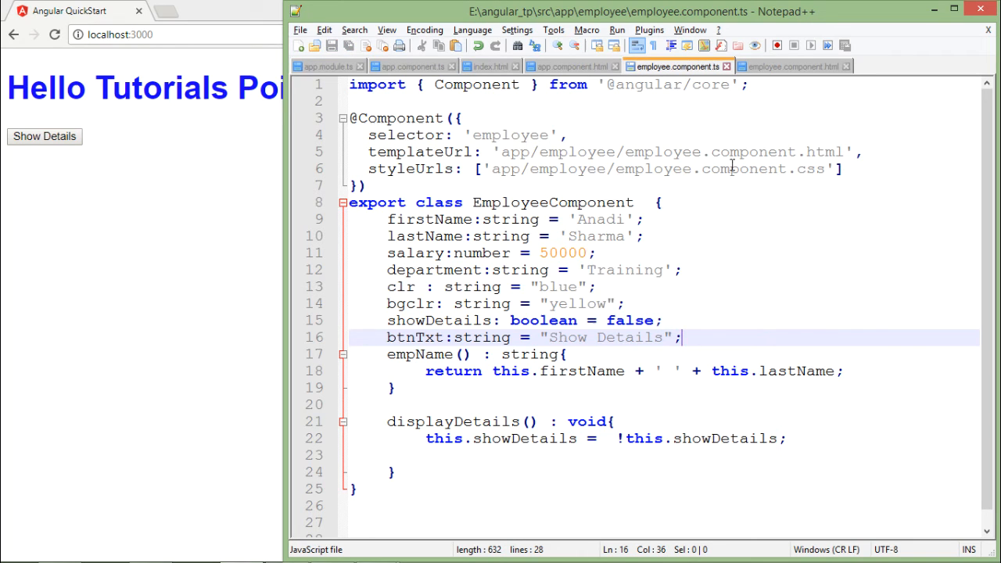
click(790, 66)
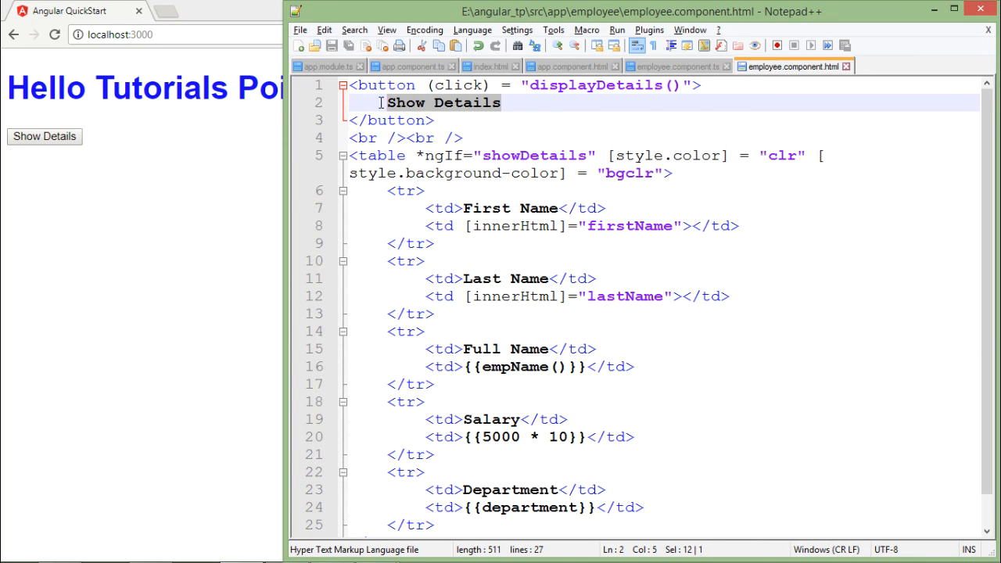
text({{}})
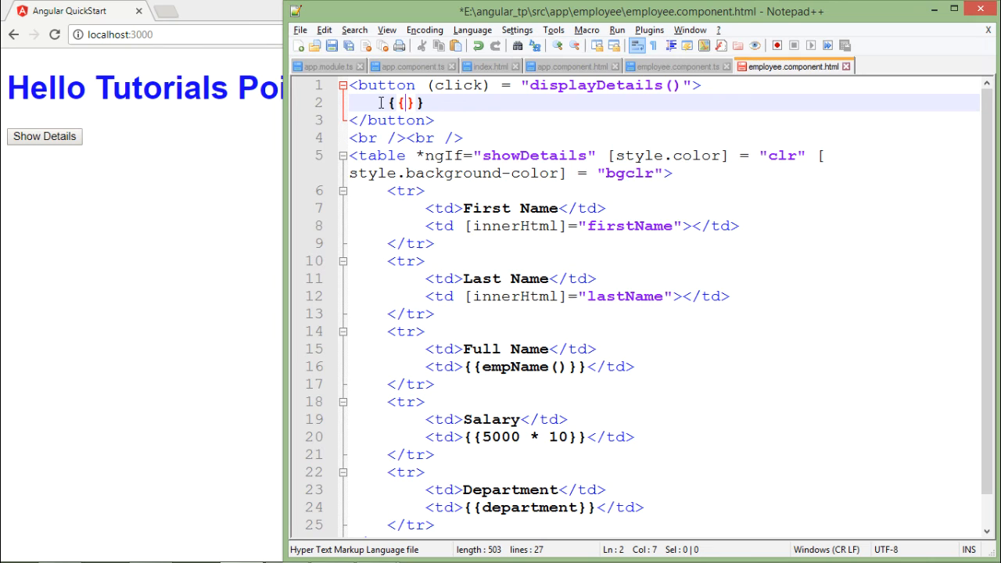
text(btnTxt)
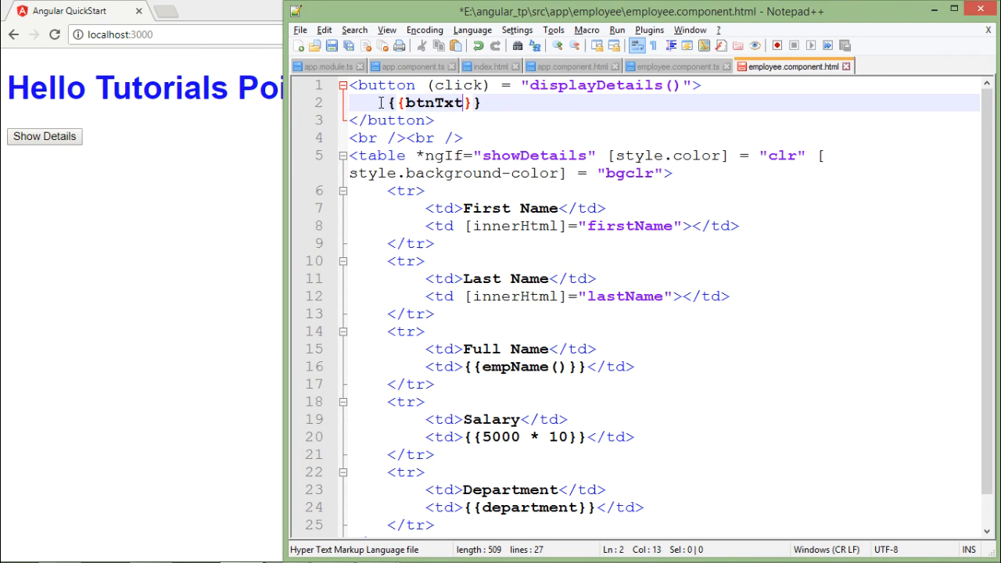
click(676, 66)
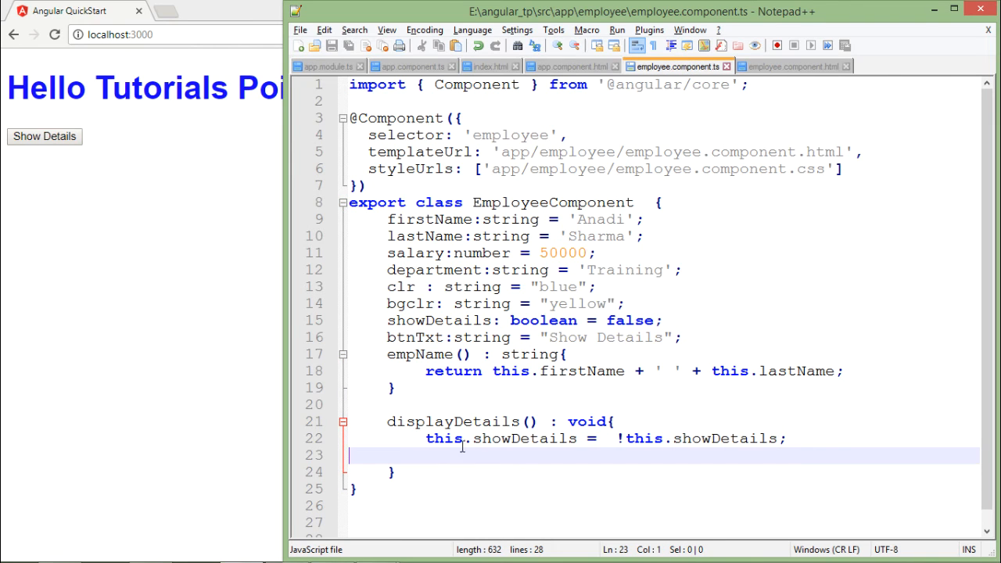
mouse_move(538, 438)
text(this.btnTxt = this.showDetails == true?"Hide Details": "Show Details";)
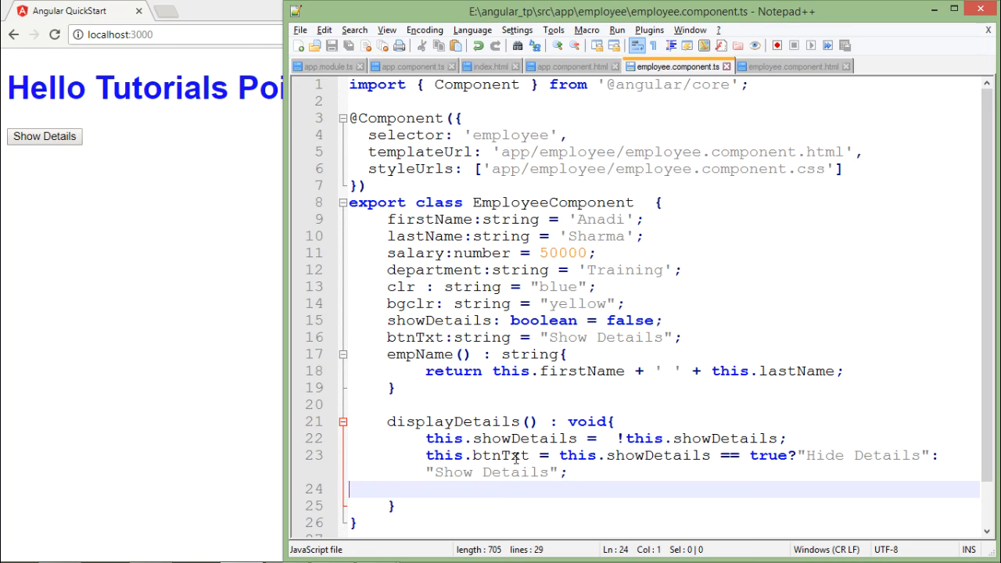
mouse_move(592, 463)
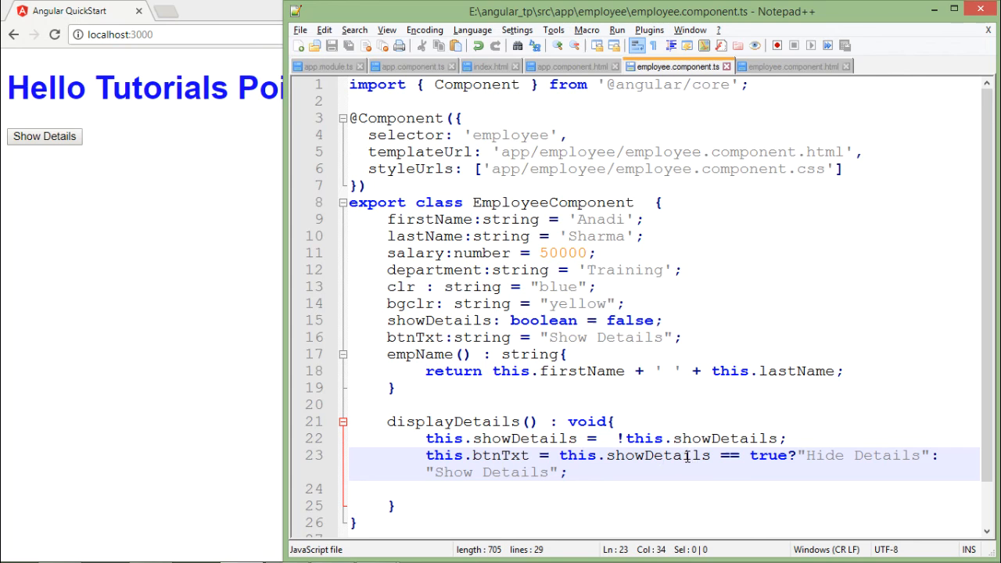
mouse_move(838, 441)
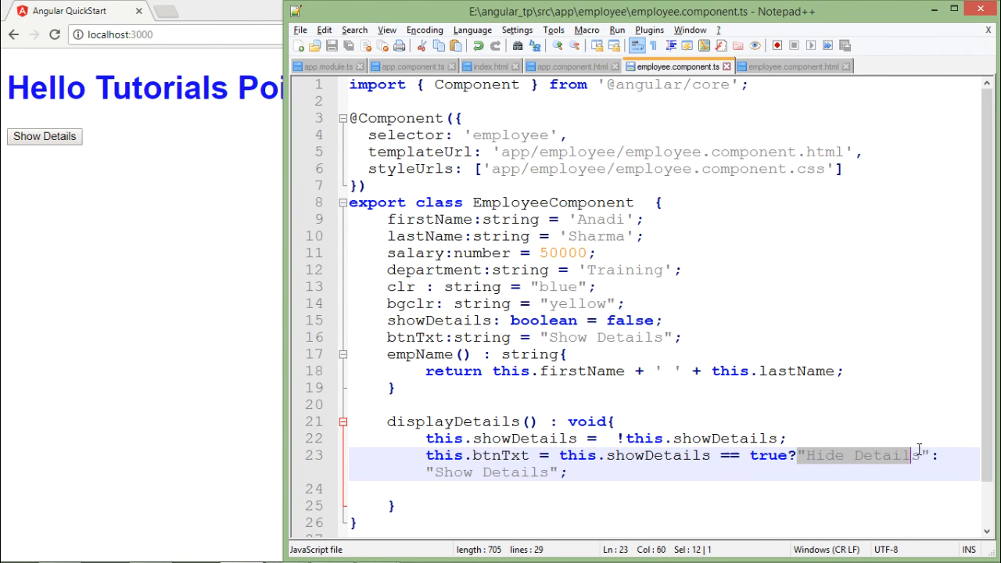
- Set this.btnTxt = this.showDetails == true? "Hide Details": "Show Details"; inside displayDetails()
click(813, 455)
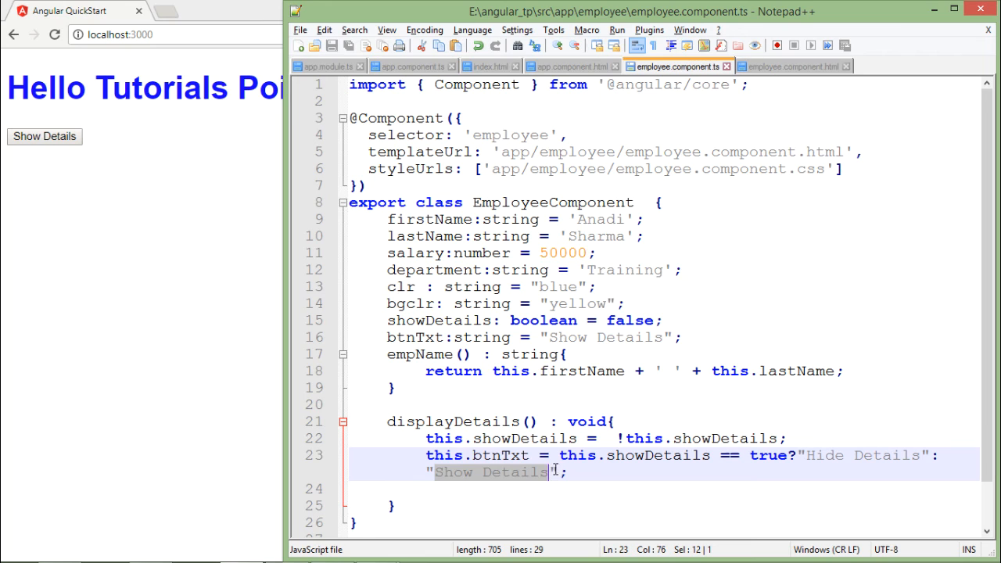
mouse_move(606, 425)
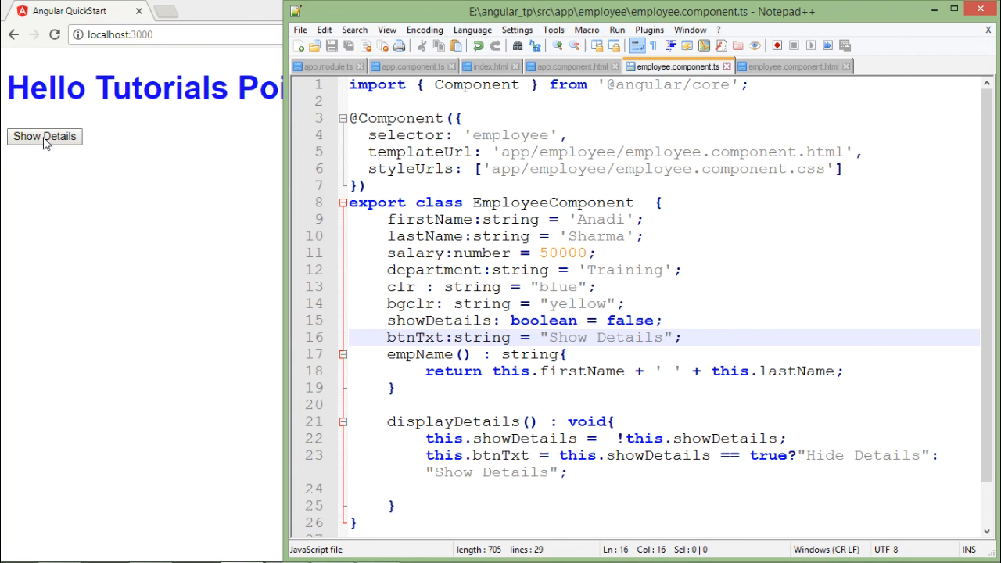
mouse_move(576, 466)
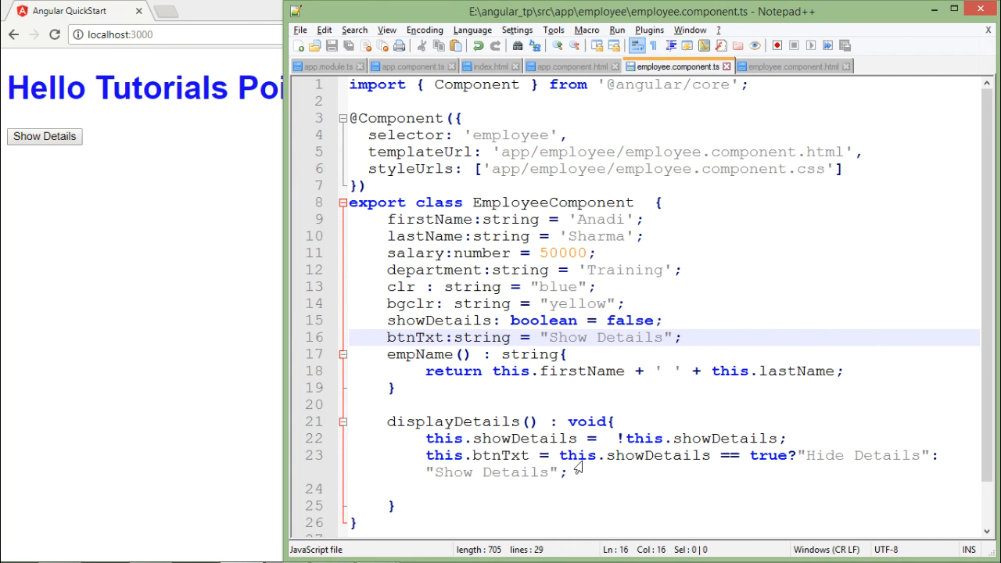
mouse_move(635, 491)
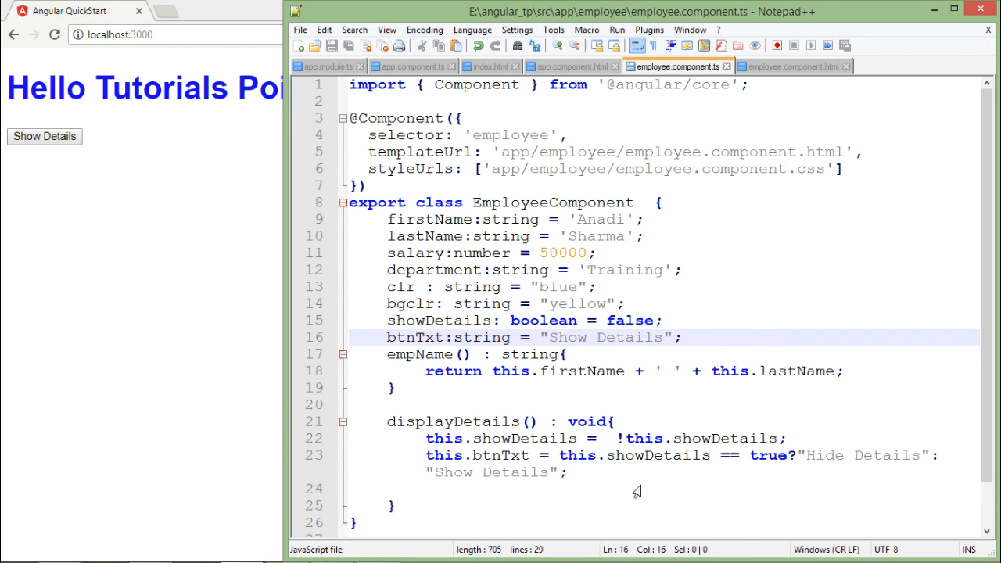
mouse_move(610, 419)
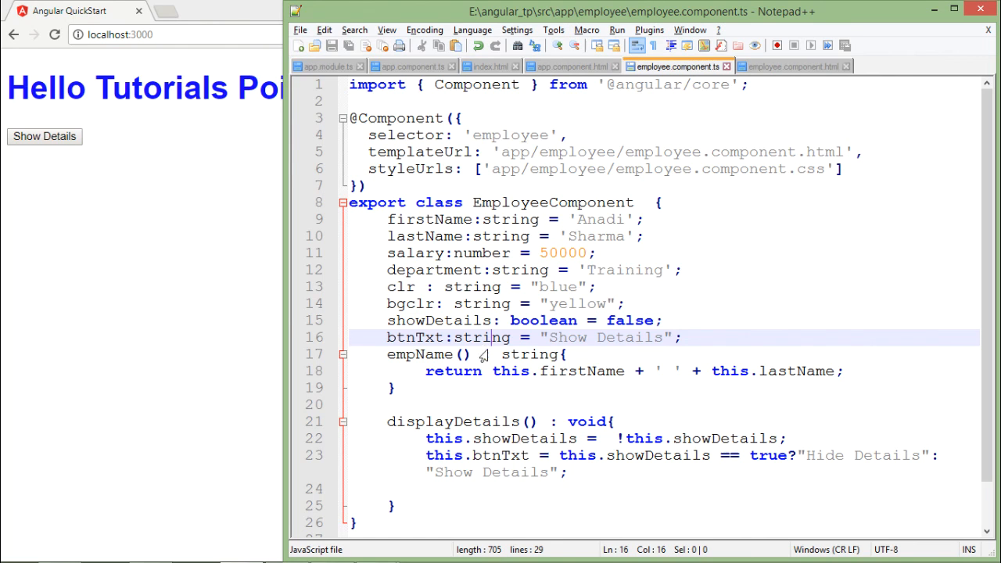
mouse_move(519, 380)
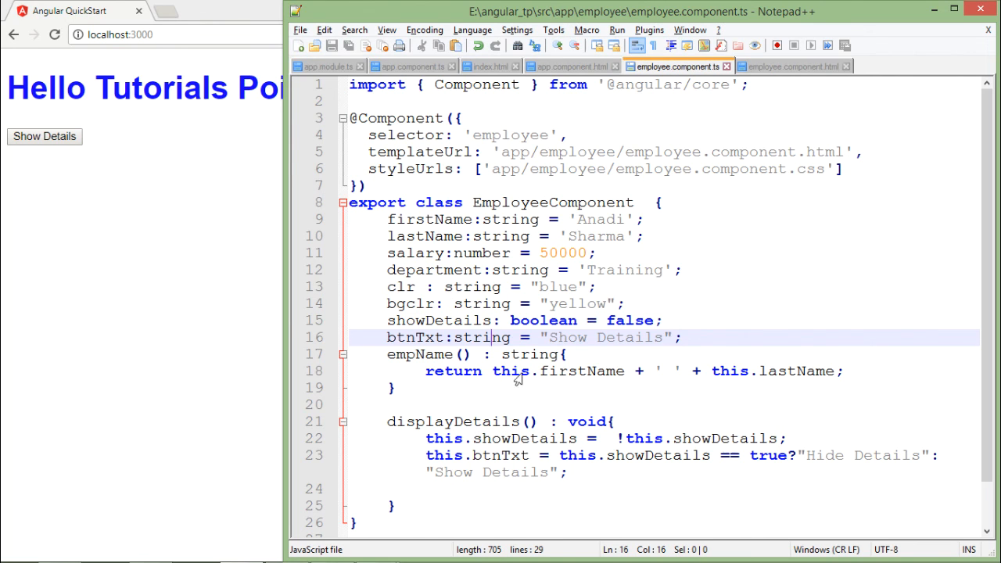
click(711, 371)
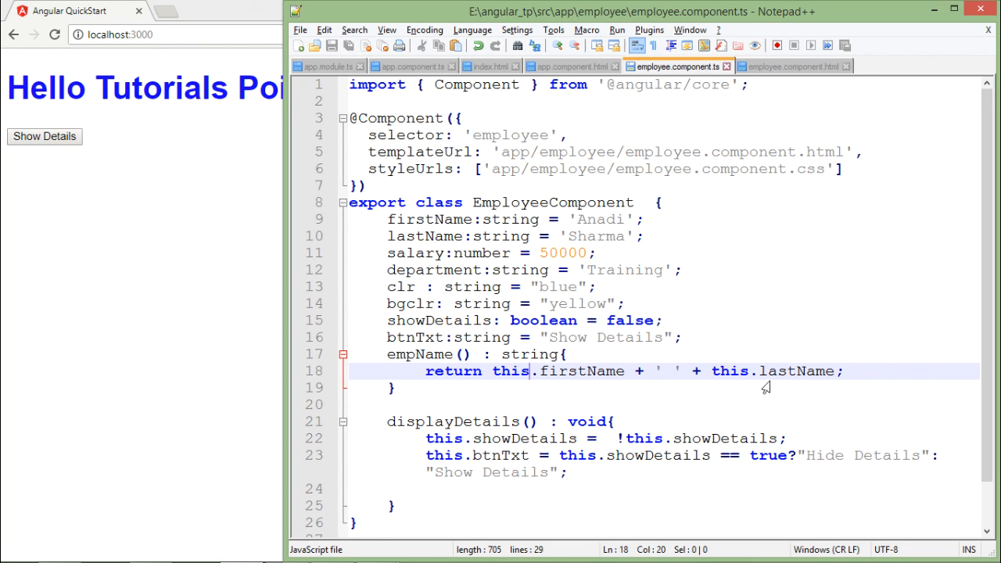
mouse_move(453, 372)
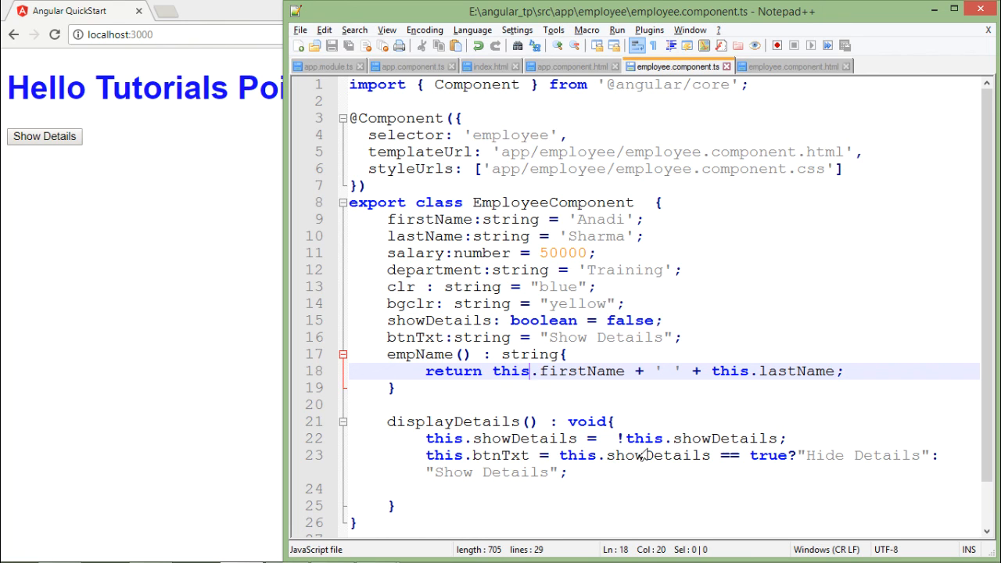
mouse_move(359, 303)
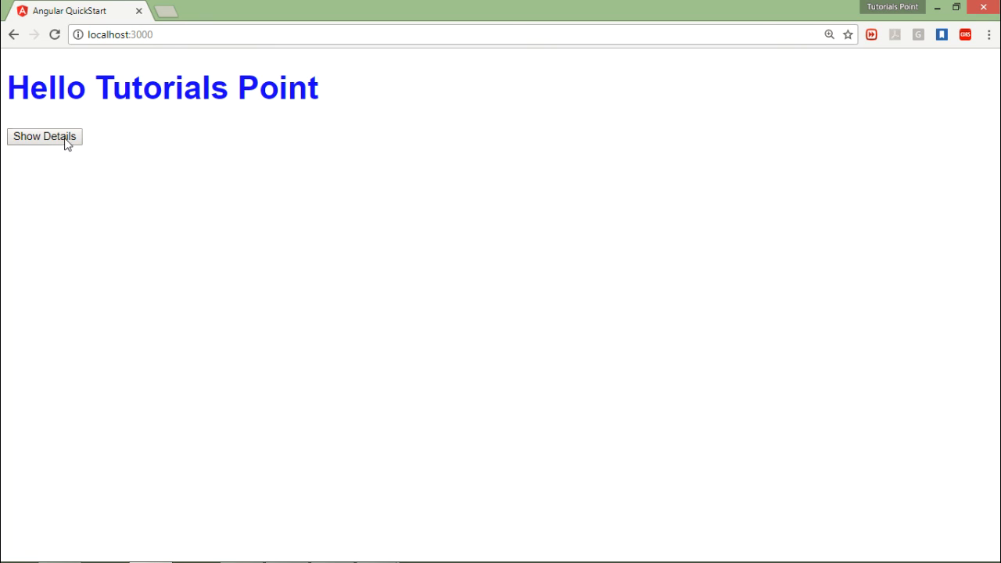
- Toggle the button to show the yellow employee table, then hide it again
click(43, 136)
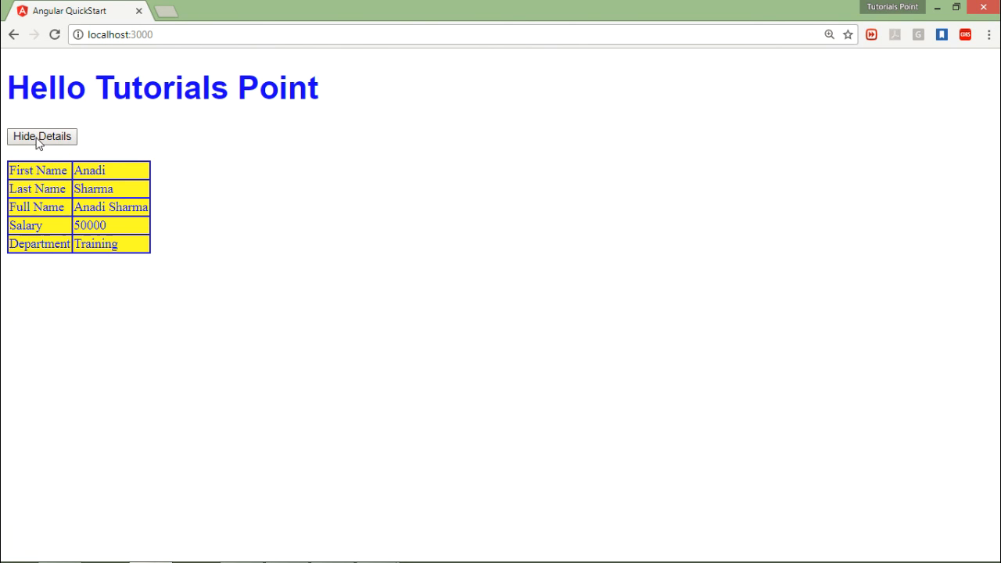
mouse_move(22, 147)
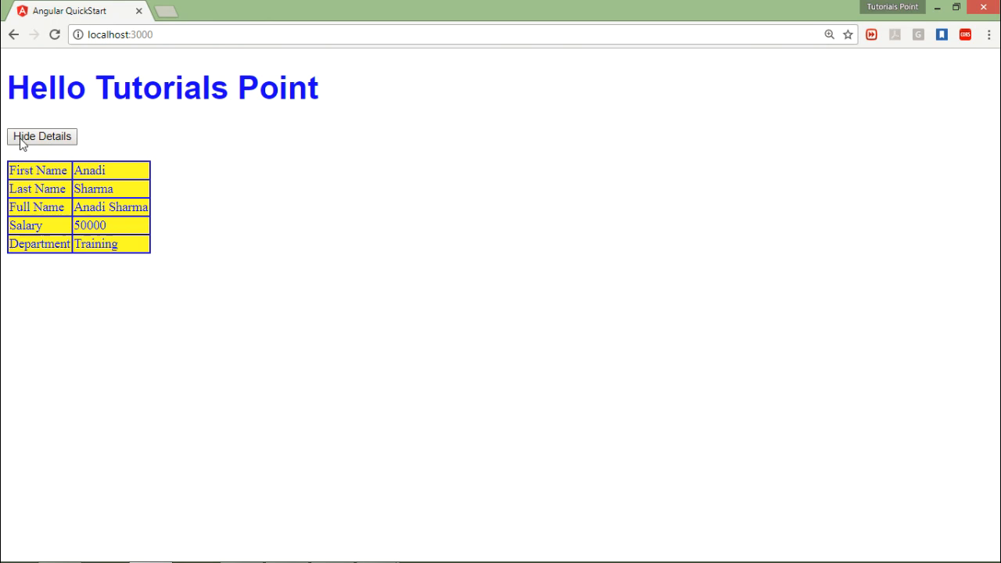
mouse_move(50, 144)
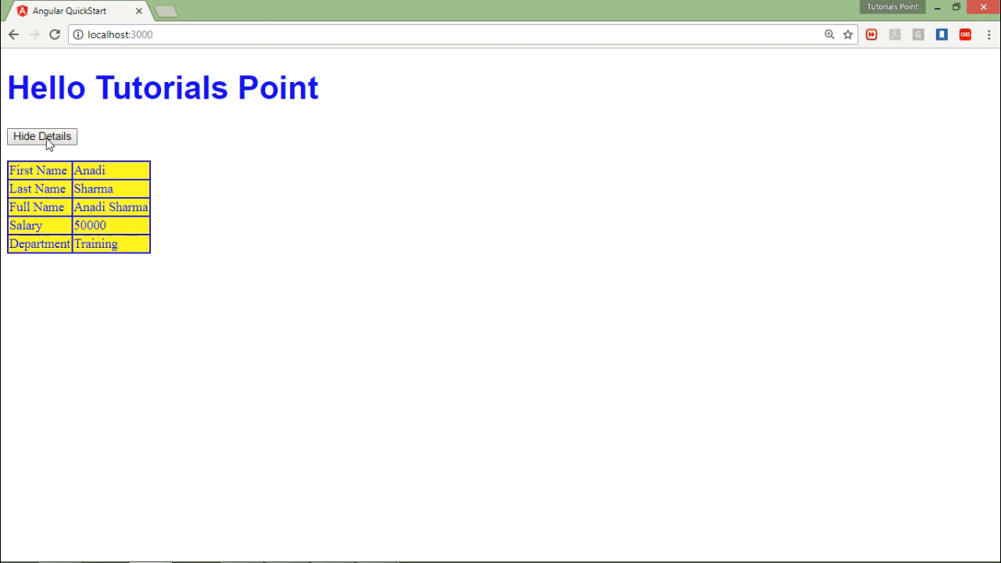
click(41, 136)
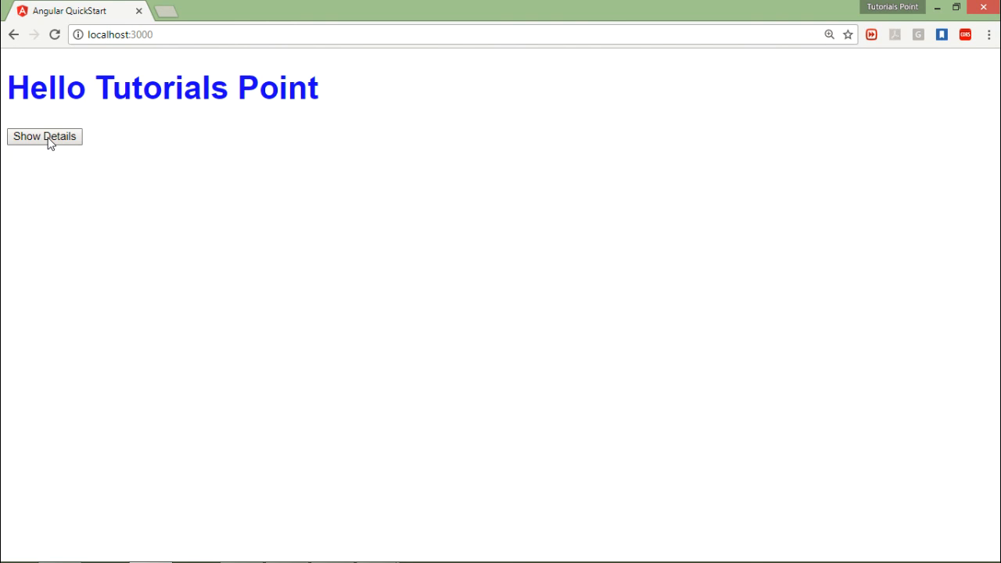
mouse_move(222, 178)
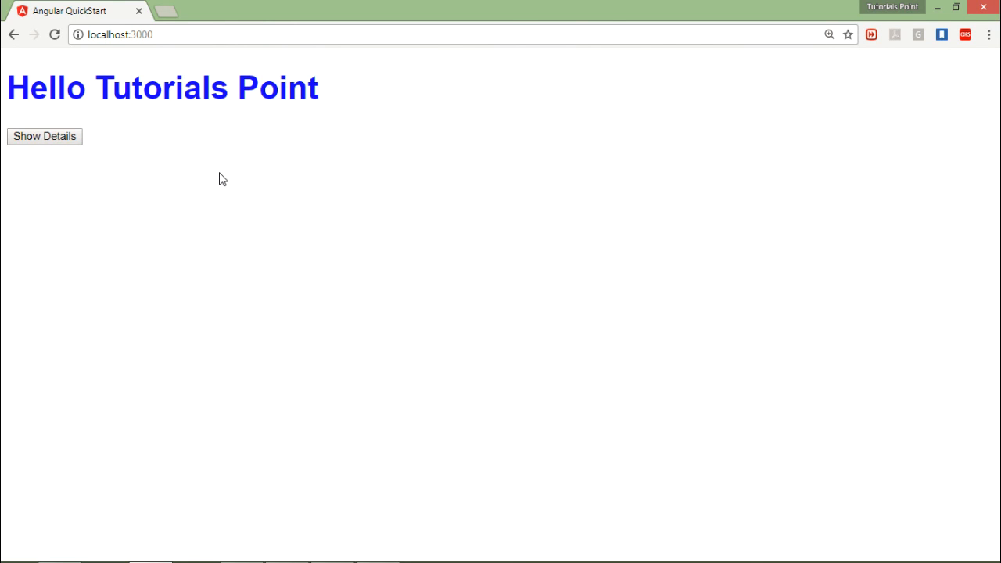